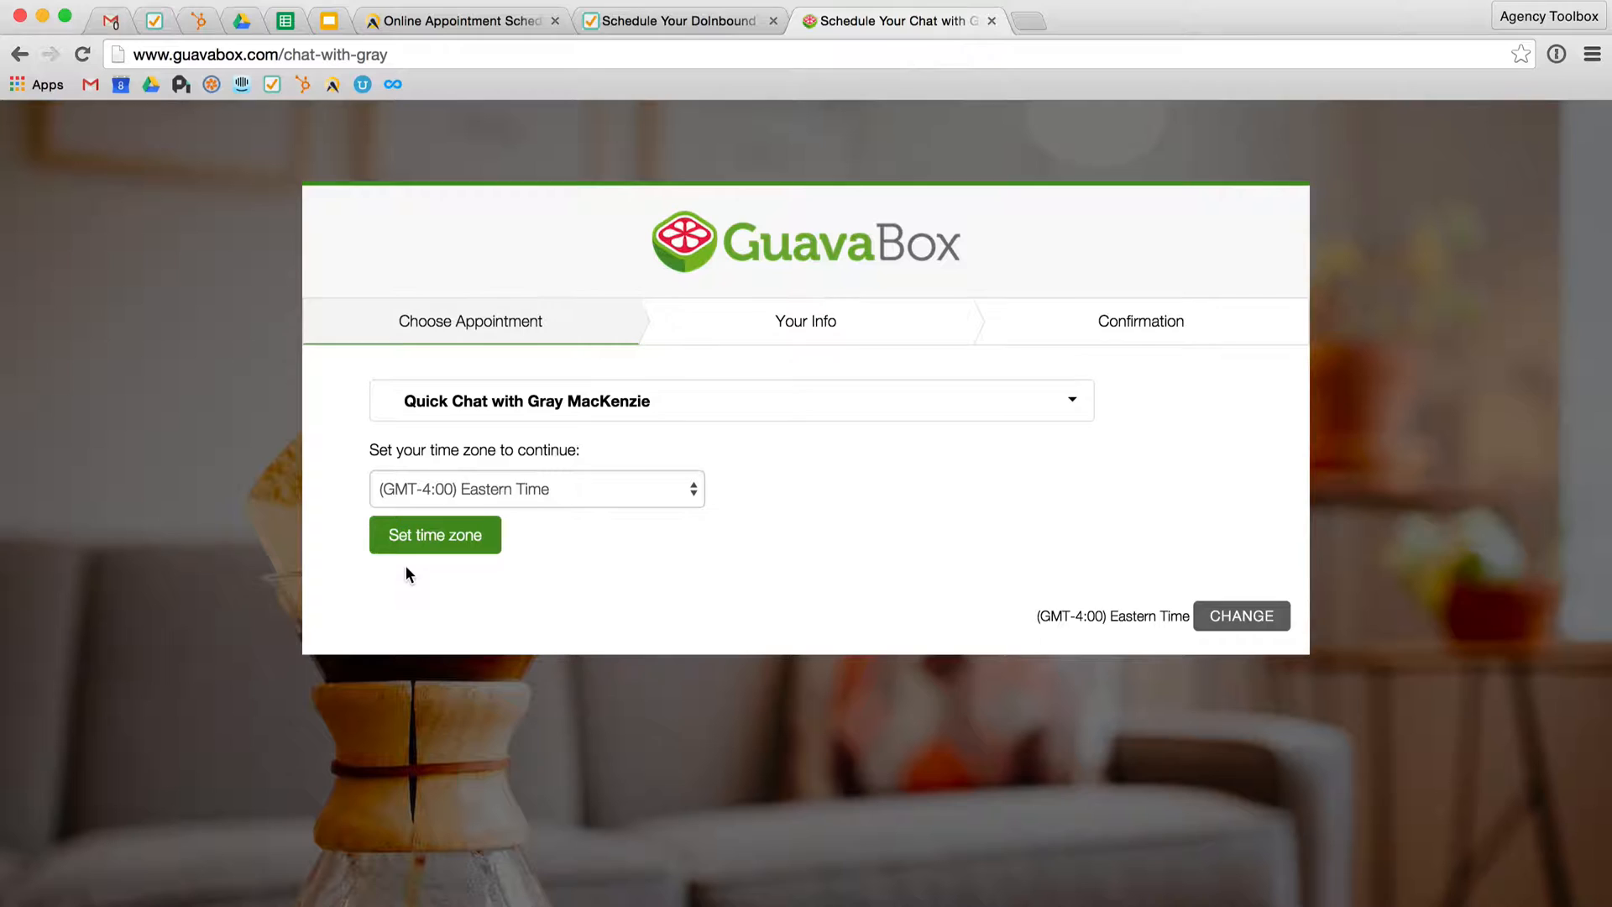
mouse_move(418, 571)
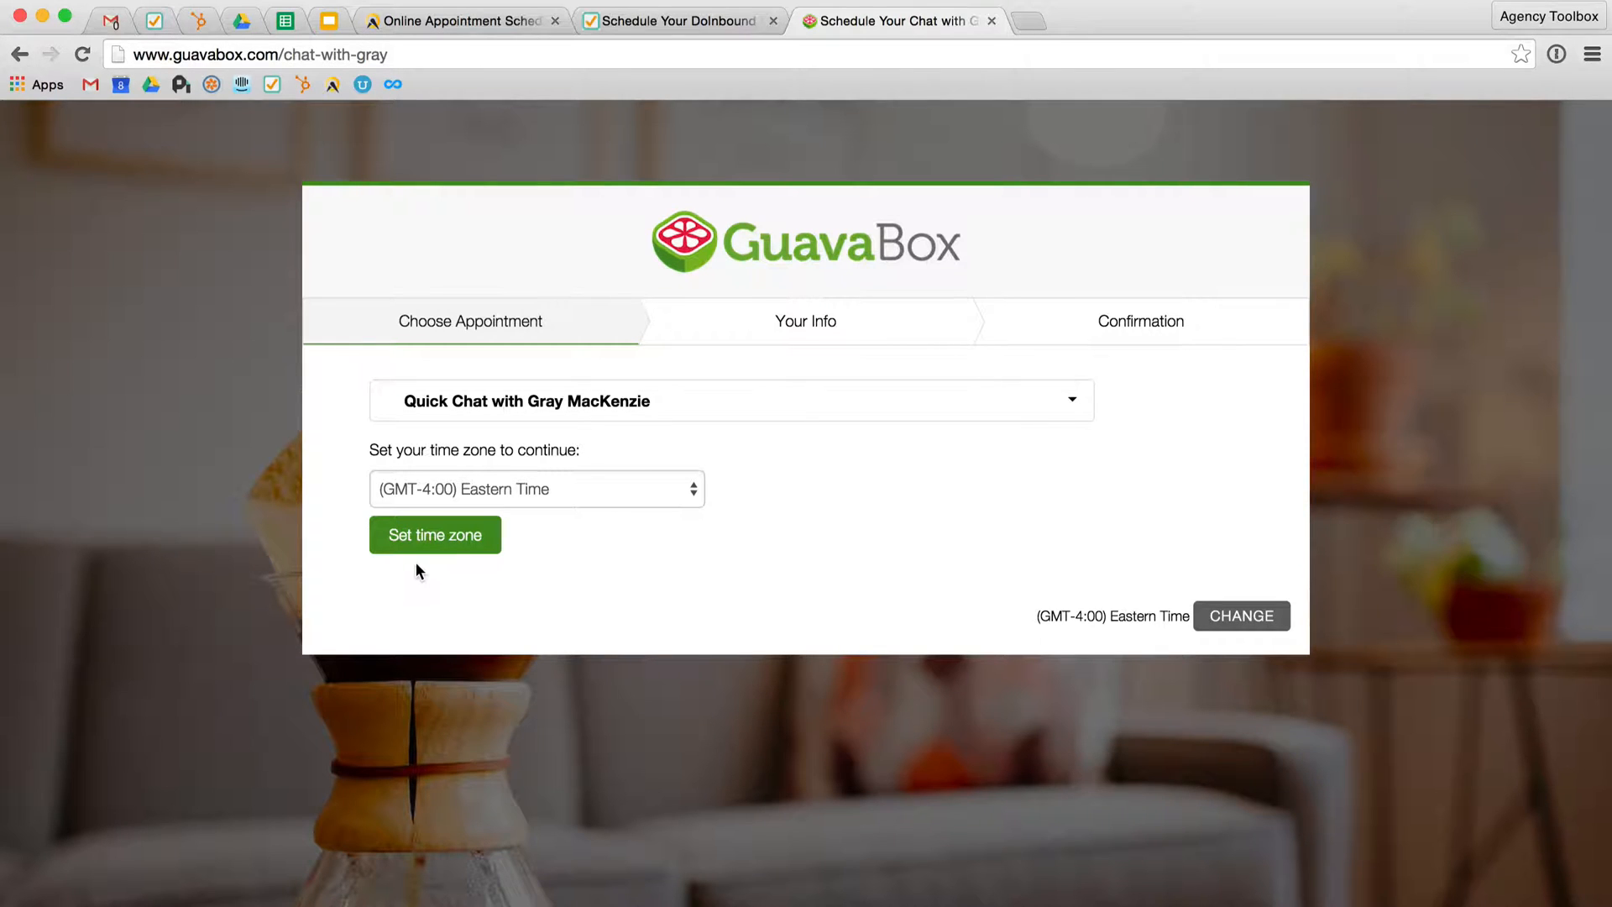
mouse_move(428, 571)
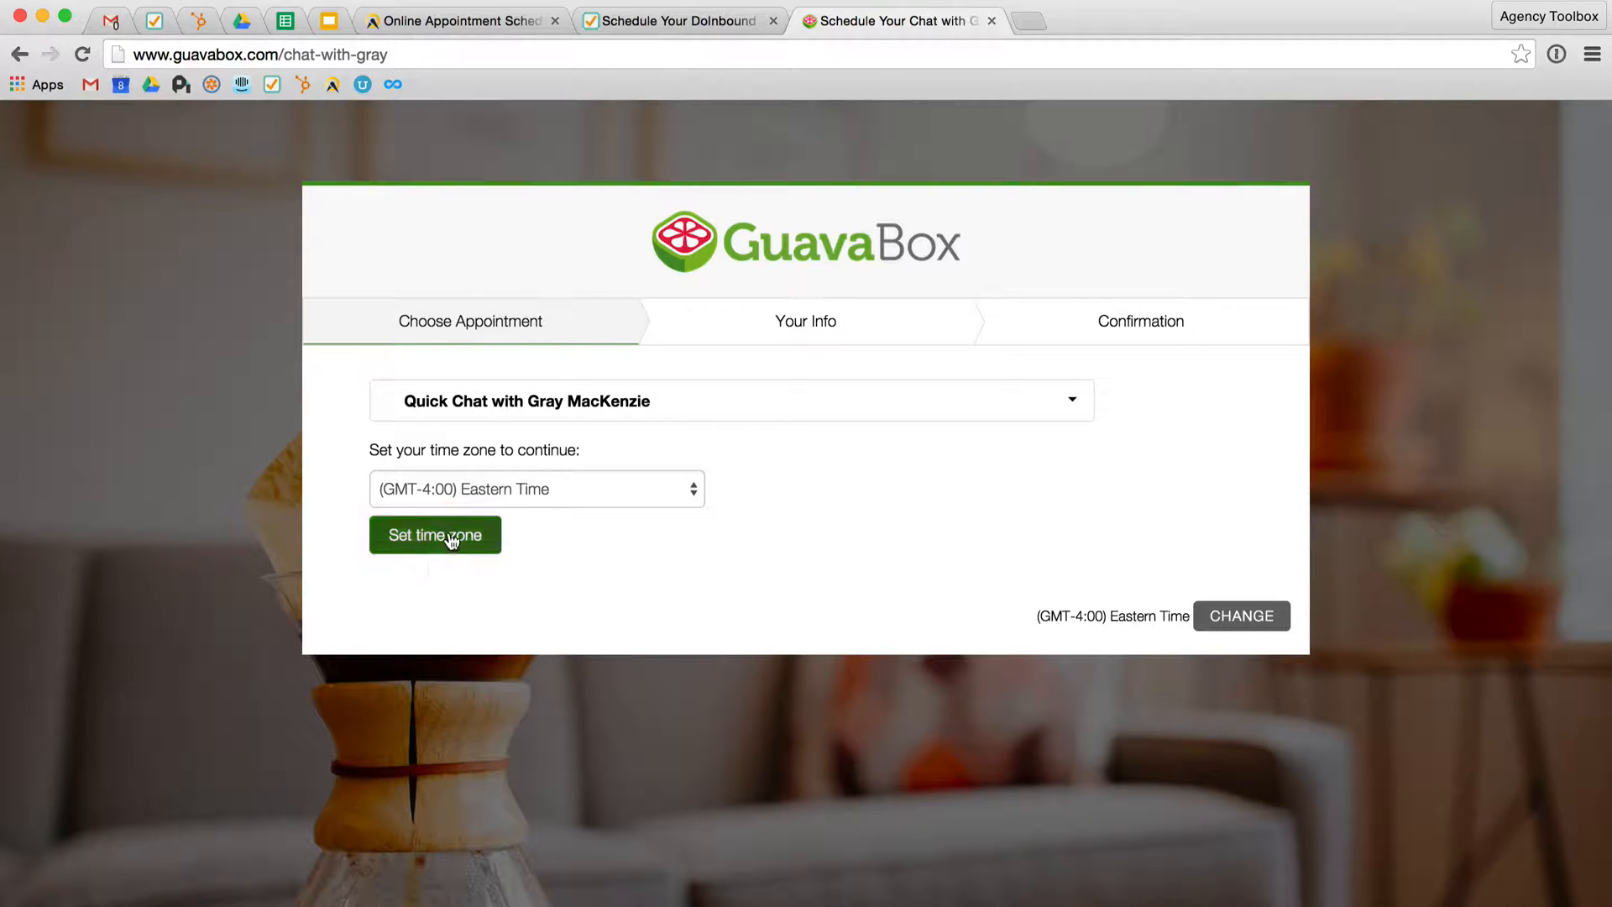
Confirm (GMT-4:00) Eastern Time so the August 2015 Quick Chat calendar appears.
click(433, 534)
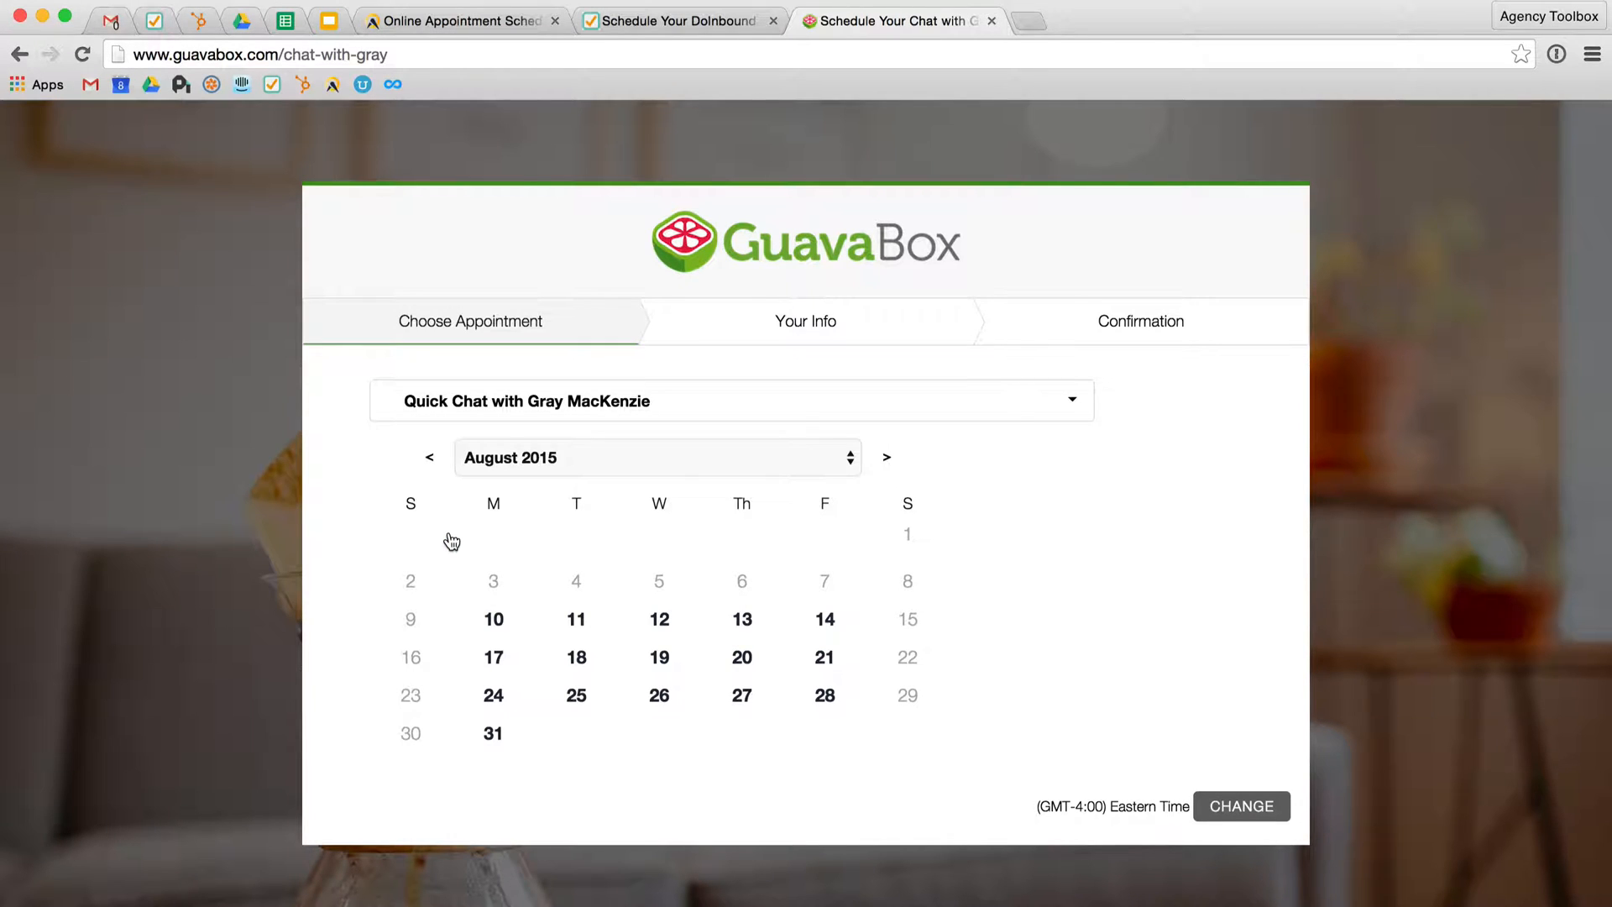
mouse_move(480, 571)
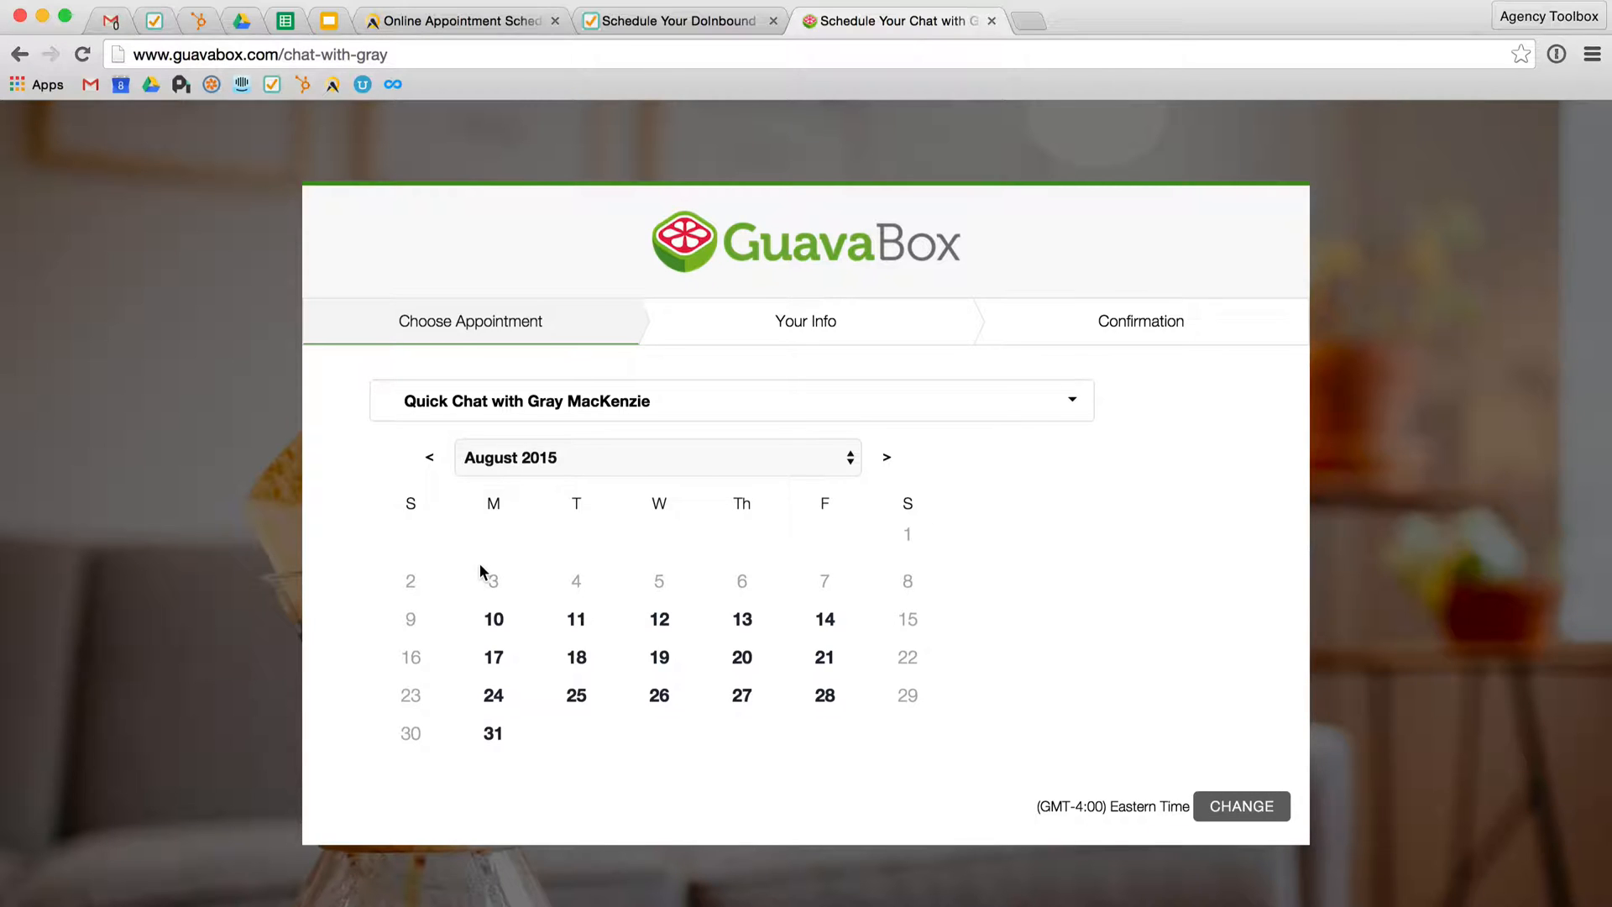
Choose August 11, 2015 at 8:30am and continue to the Your Info form.
click(493, 618)
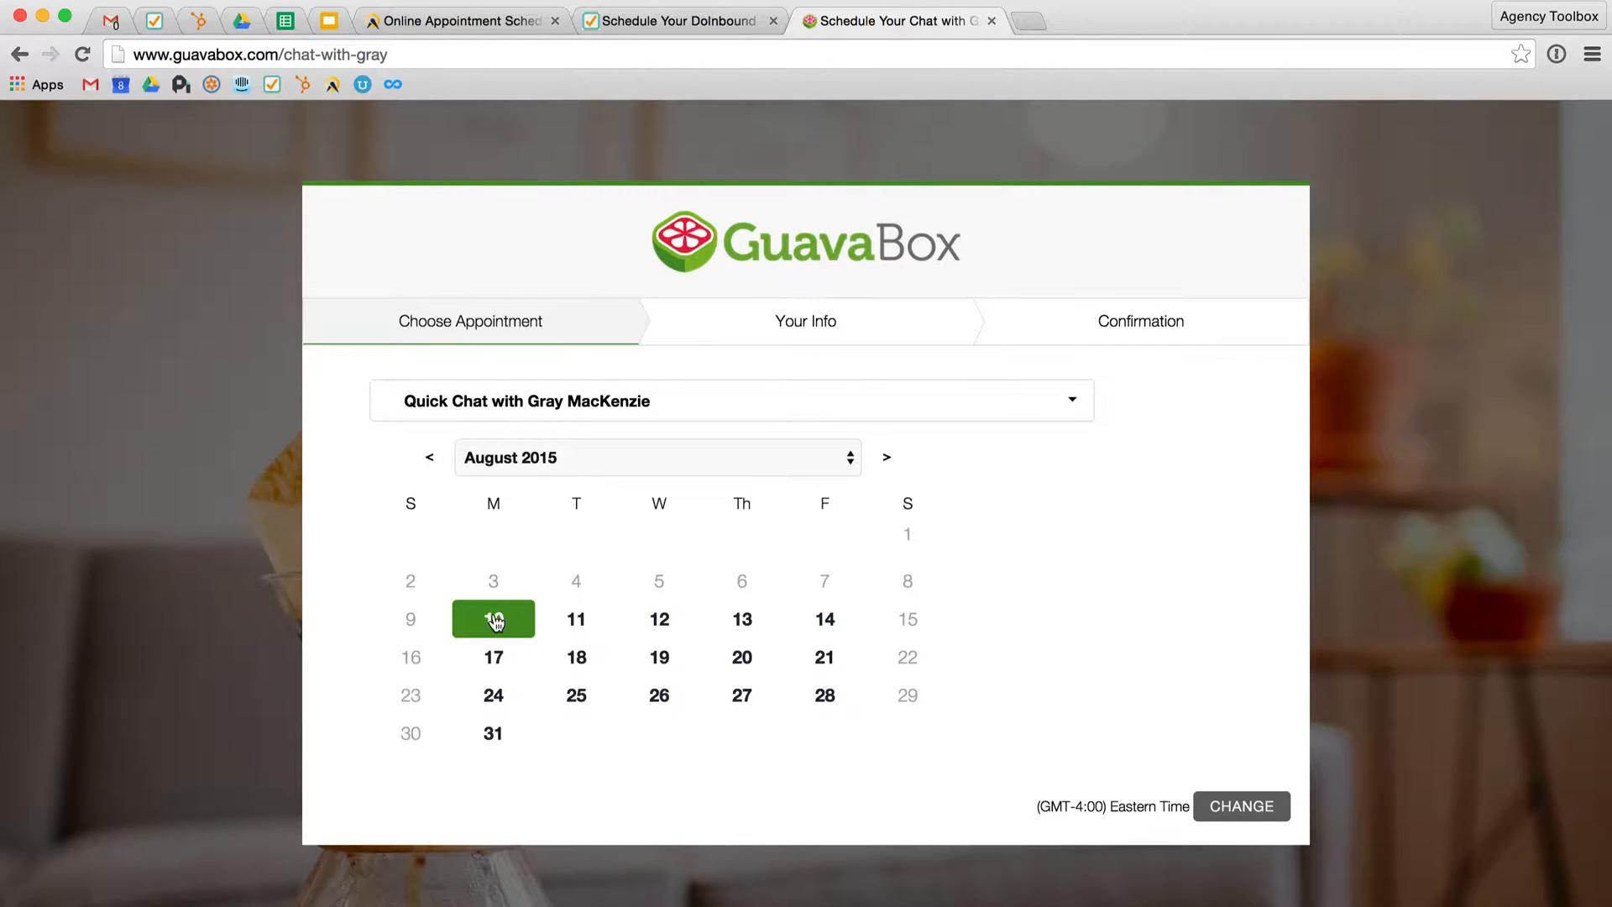
click(492, 618)
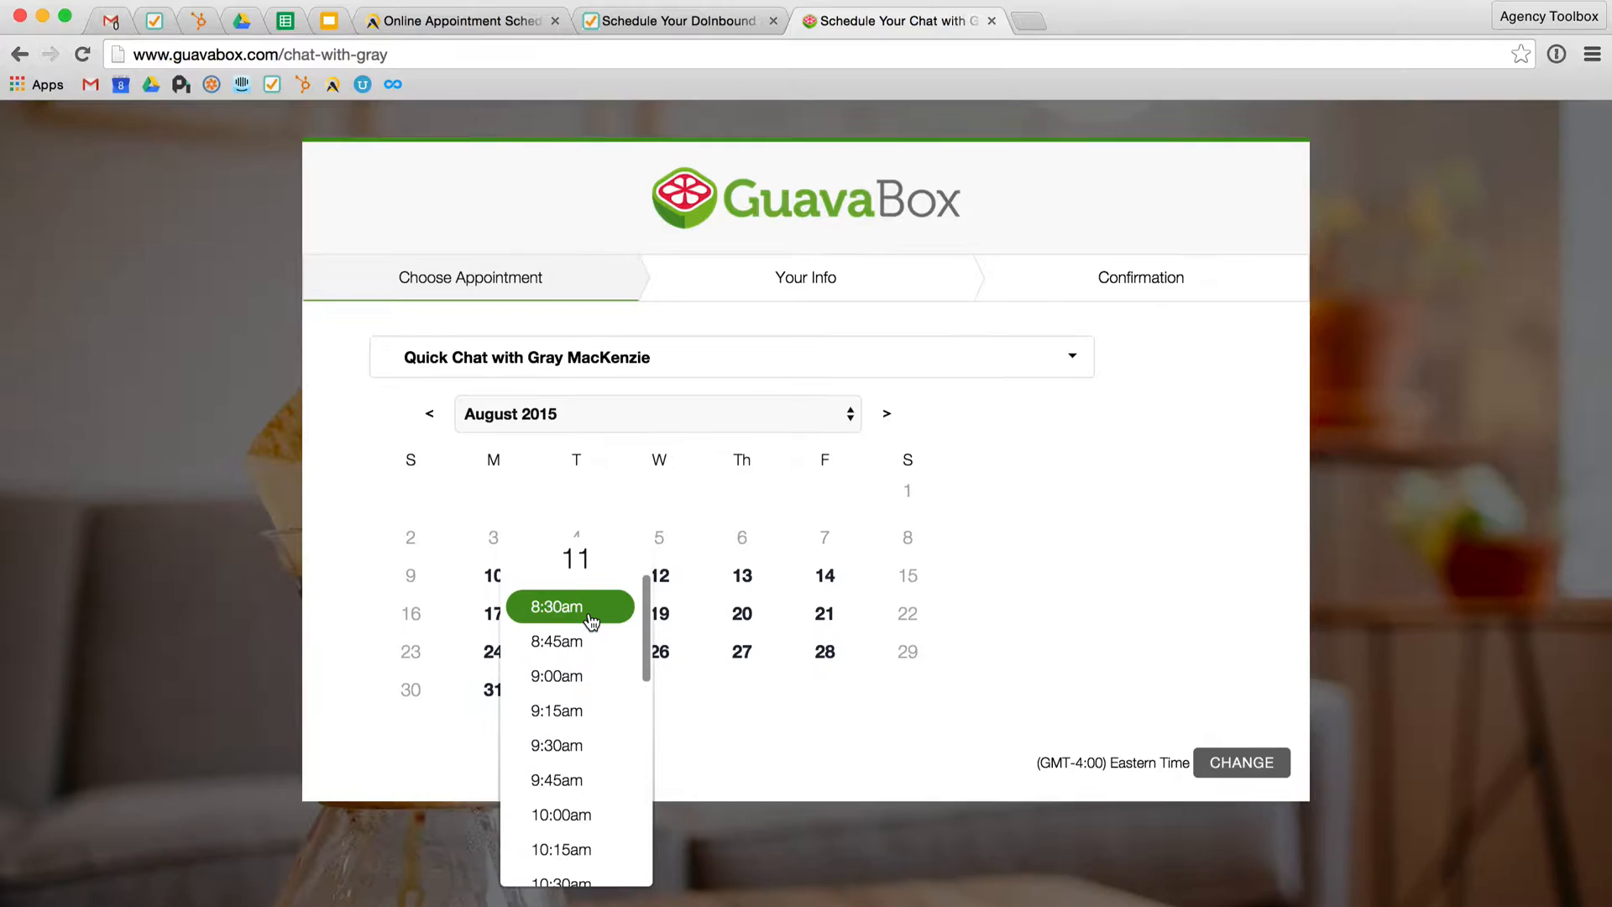
scroll(down, 3)
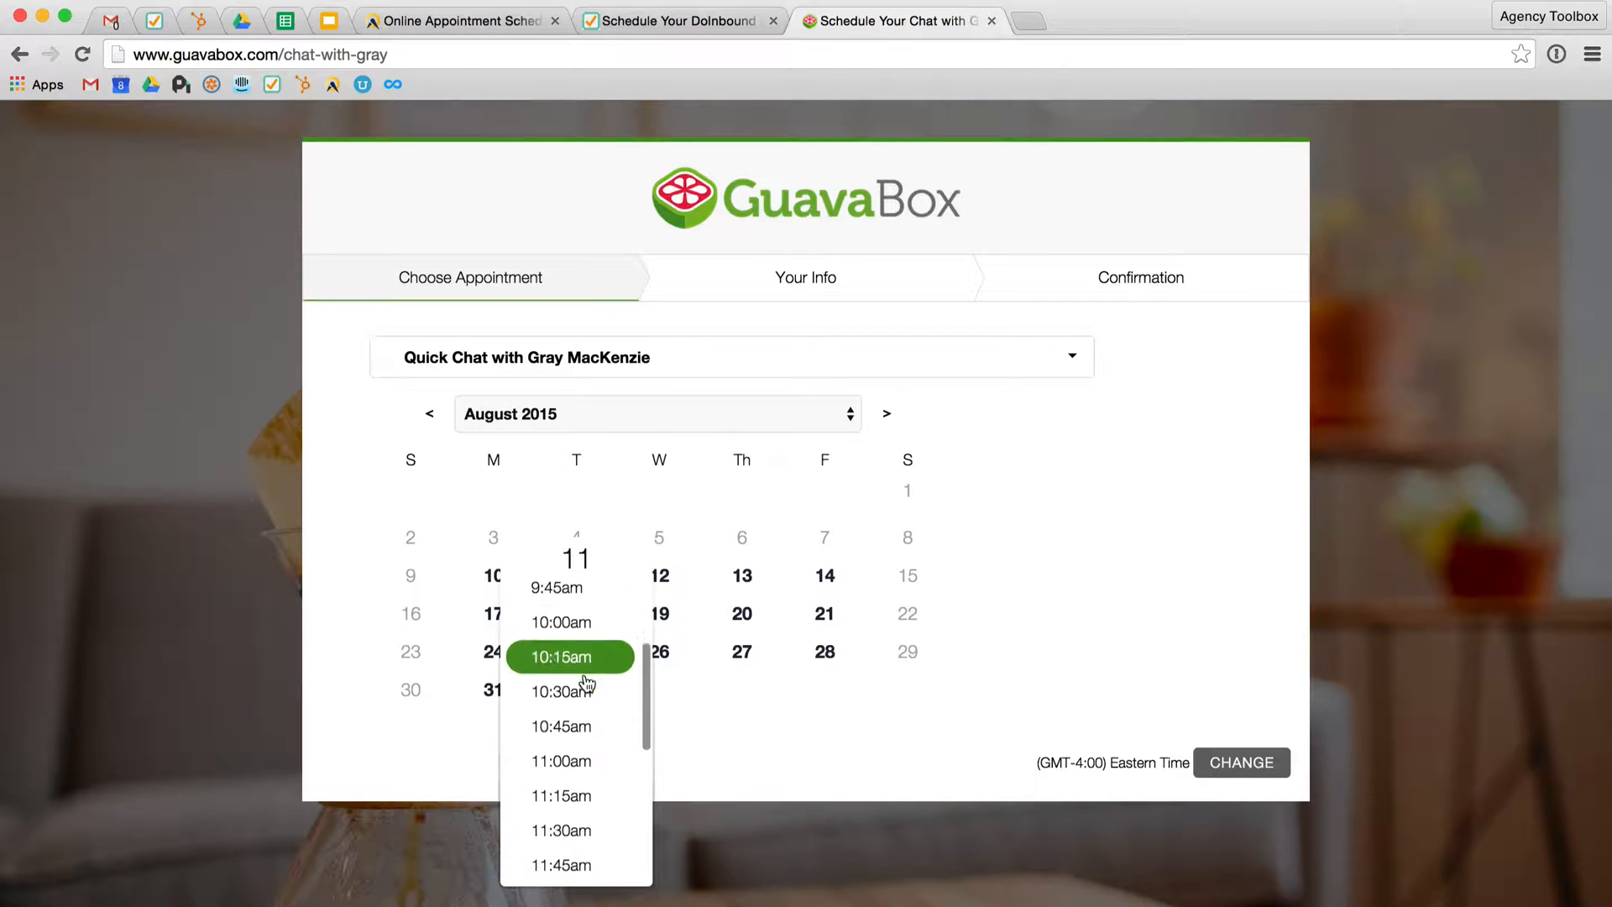
scroll(down, 3)
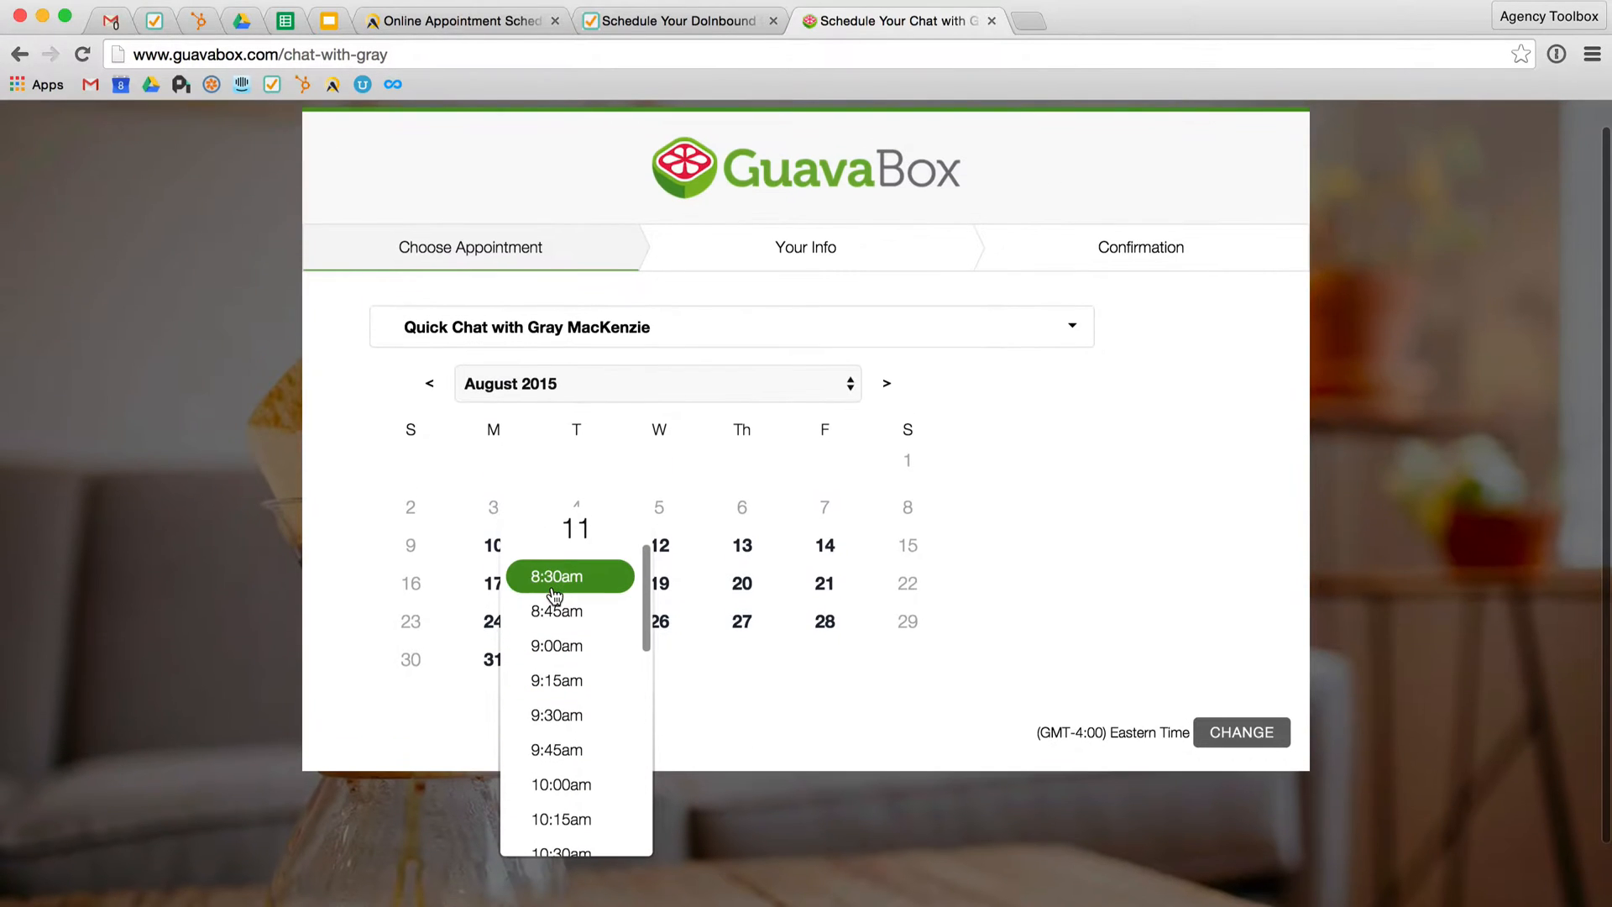
click(556, 577)
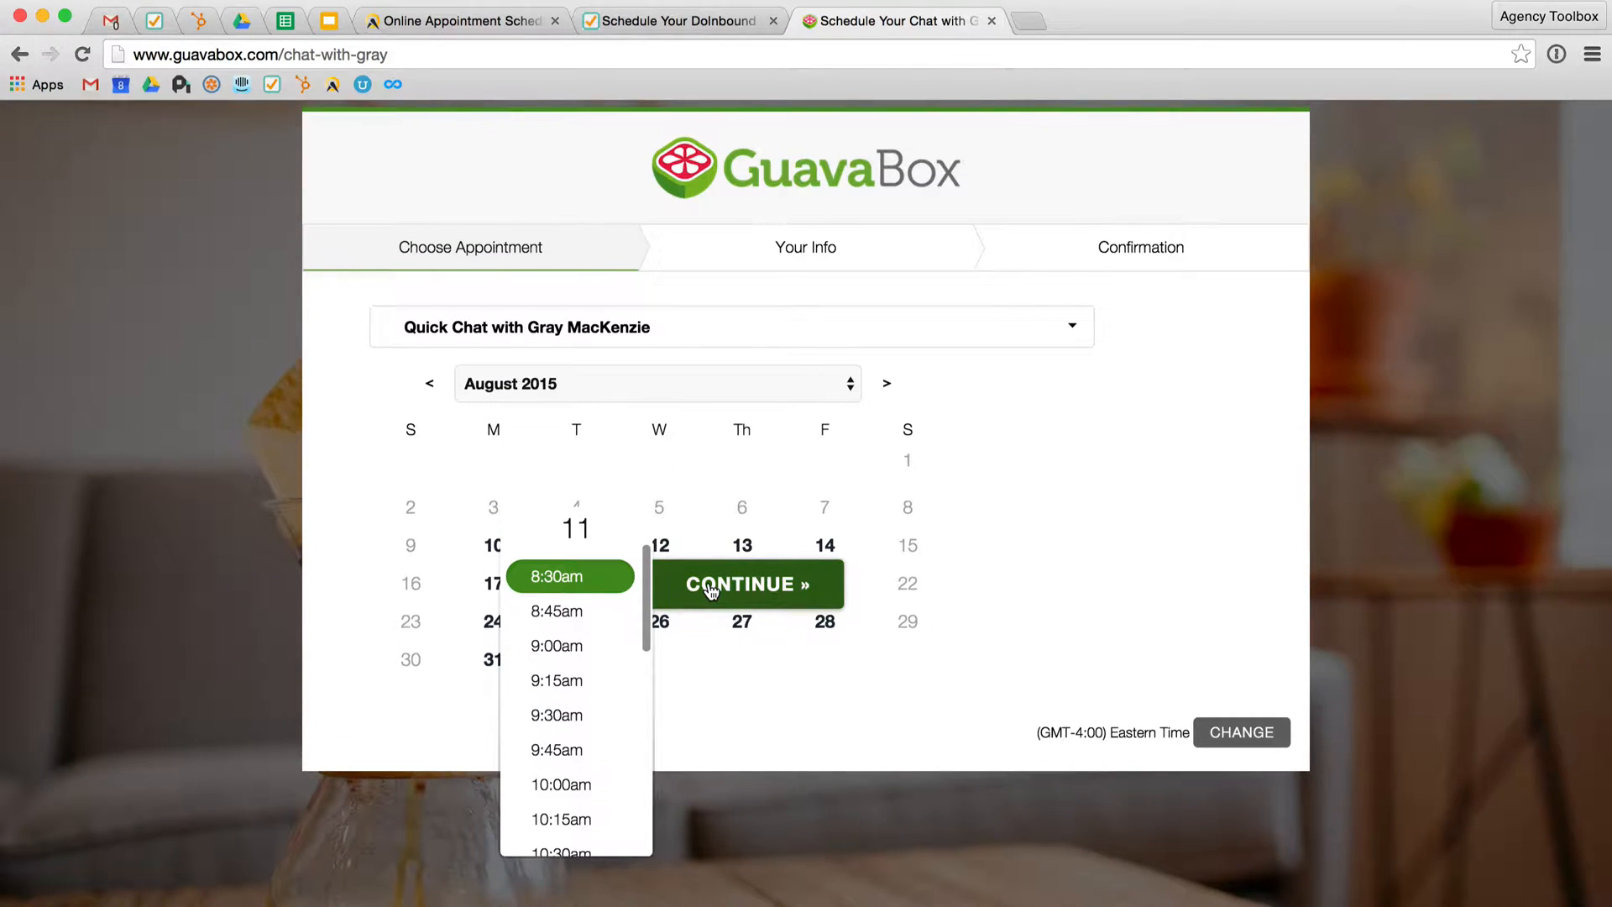
click(746, 584)
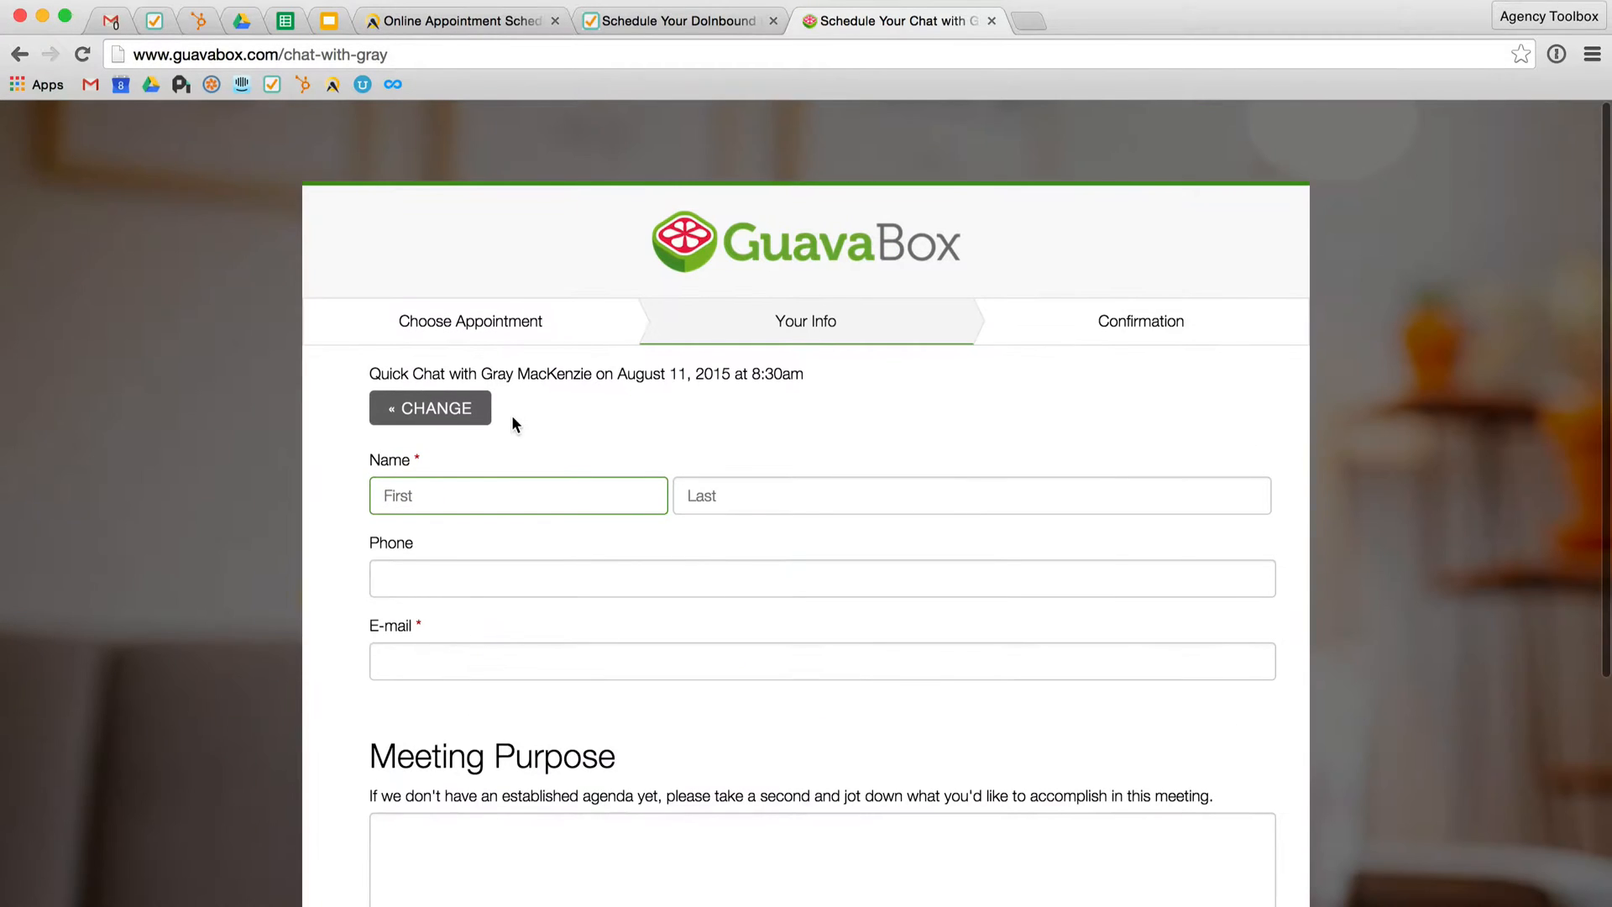
mouse_move(573, 576)
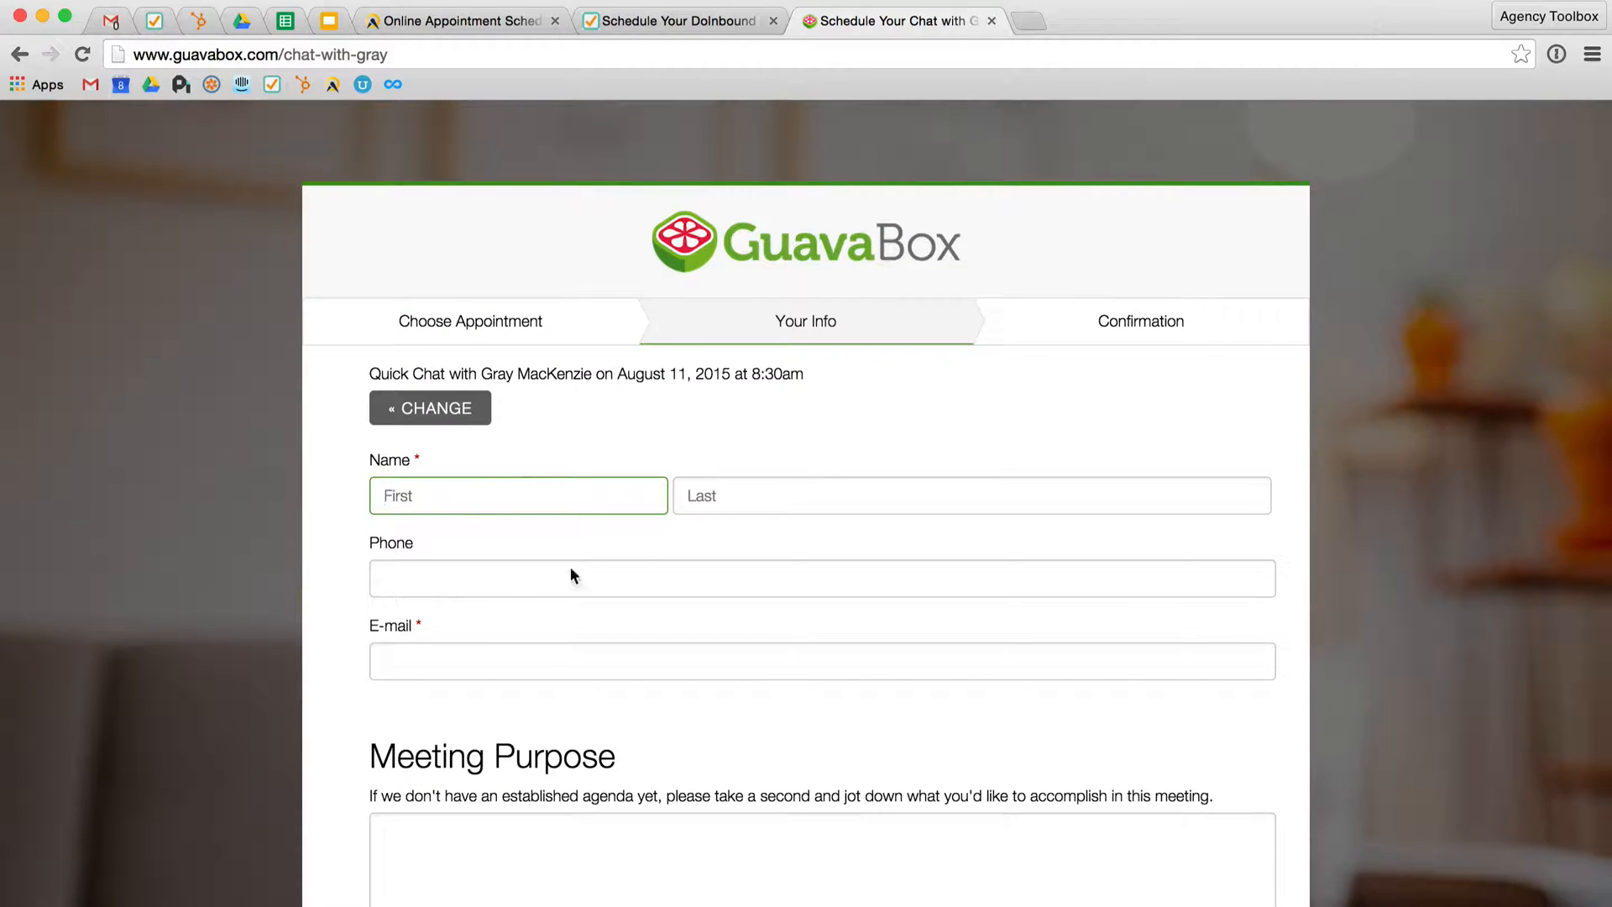
Fill in the name MacKenzie, the e-mail, and the purpose 'I'd like to test out Acuity.'.
scroll(down, 3)
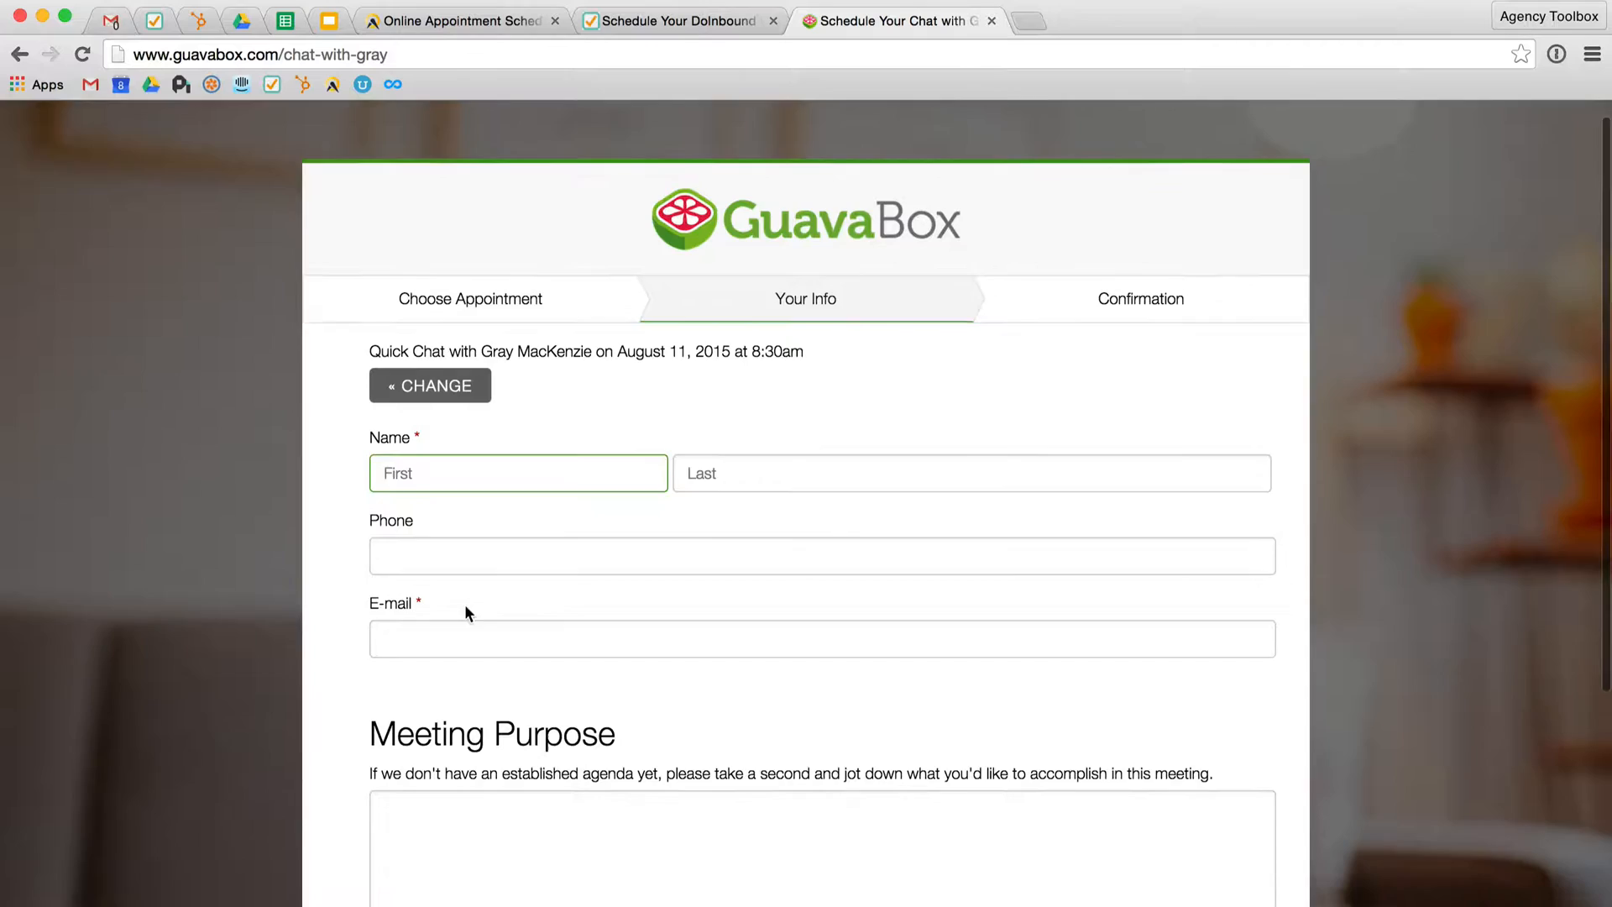
scroll(down, 3)
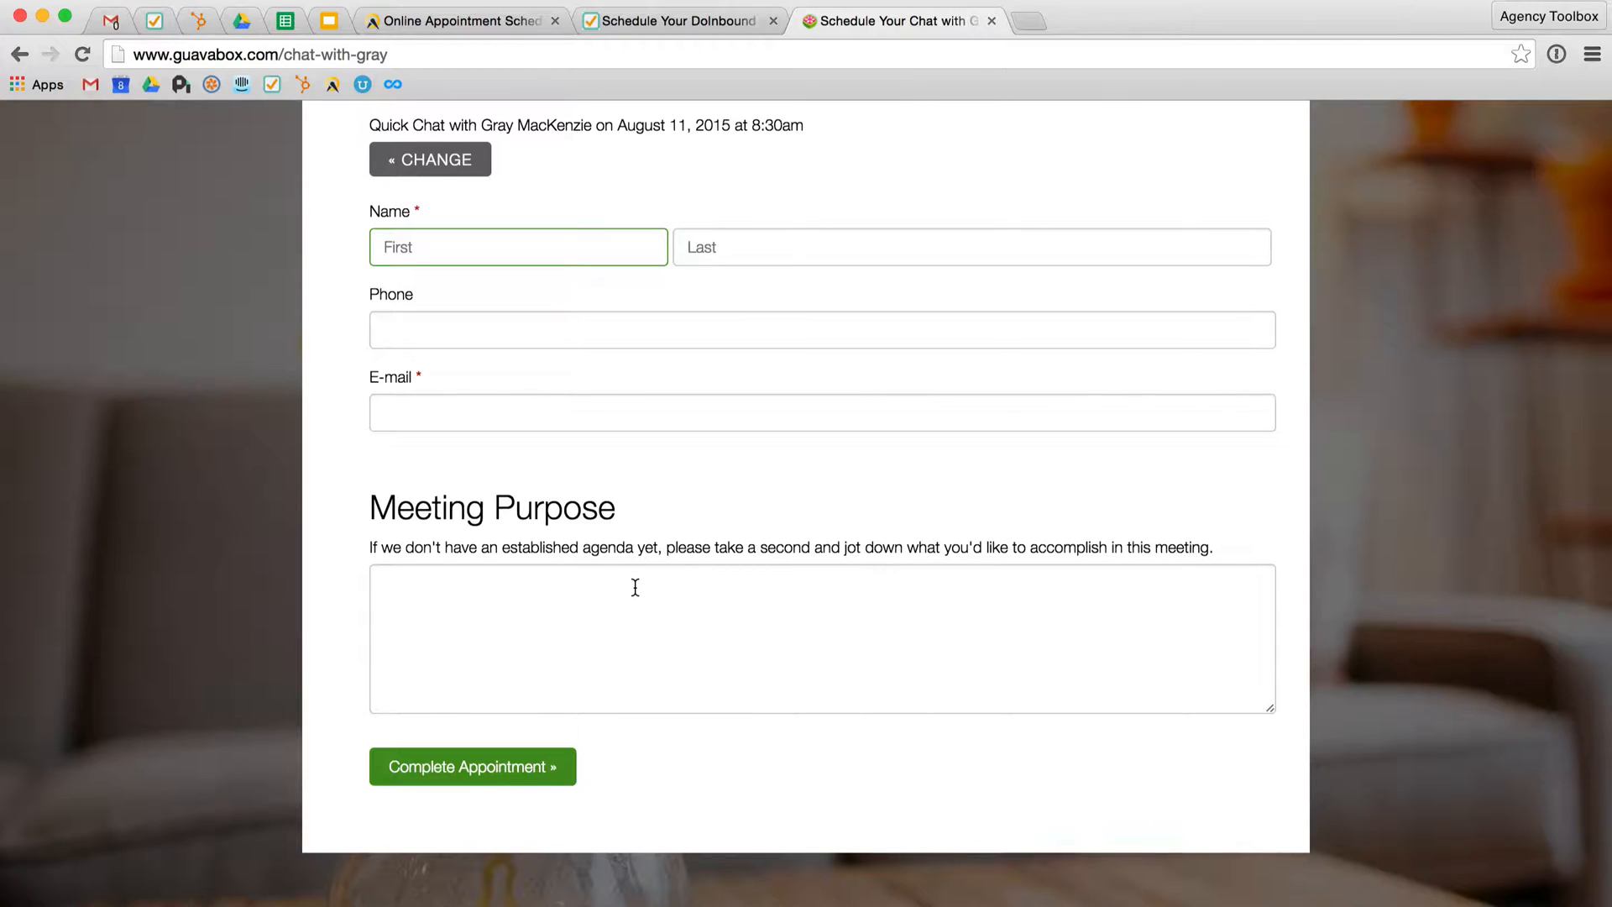
mouse_move(466, 295)
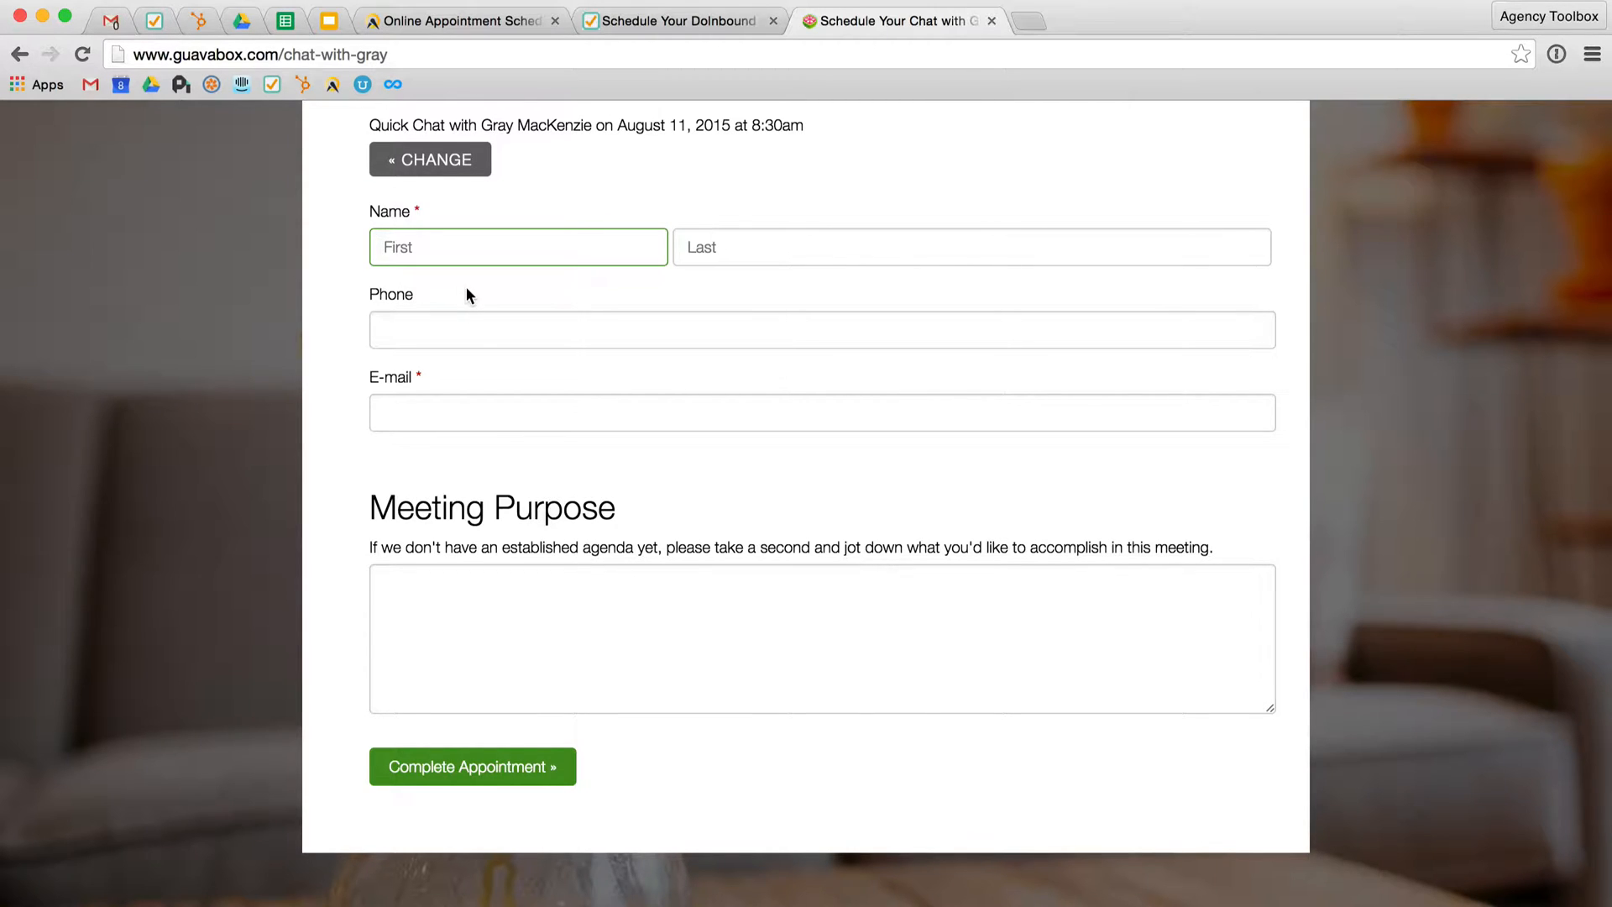
text(MacKe)
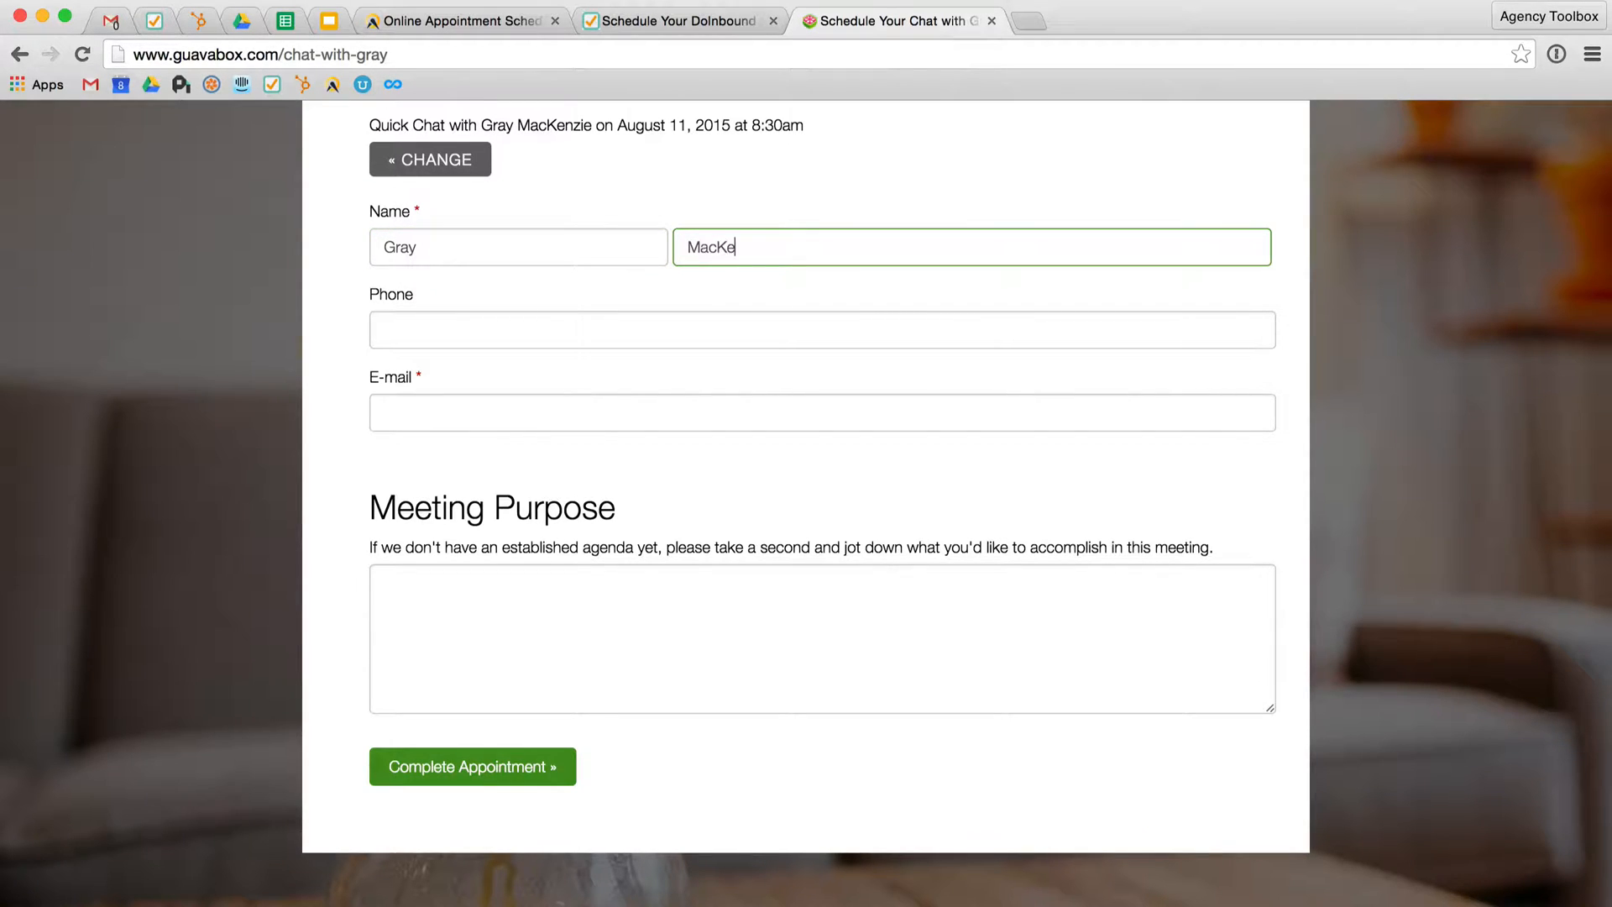
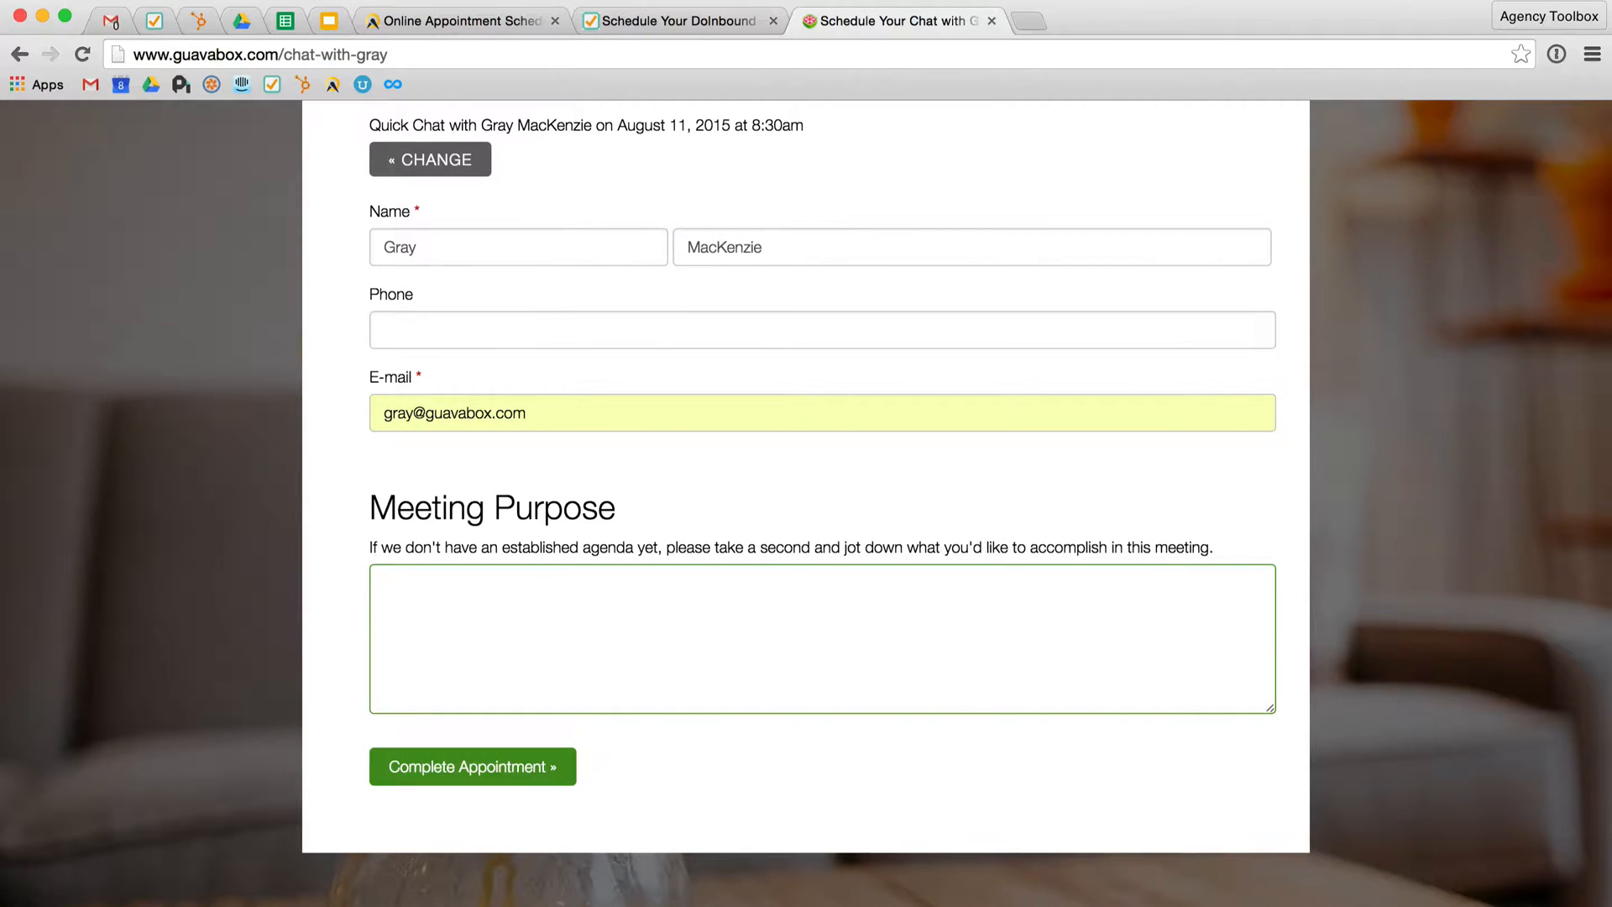
text(I'd like to)
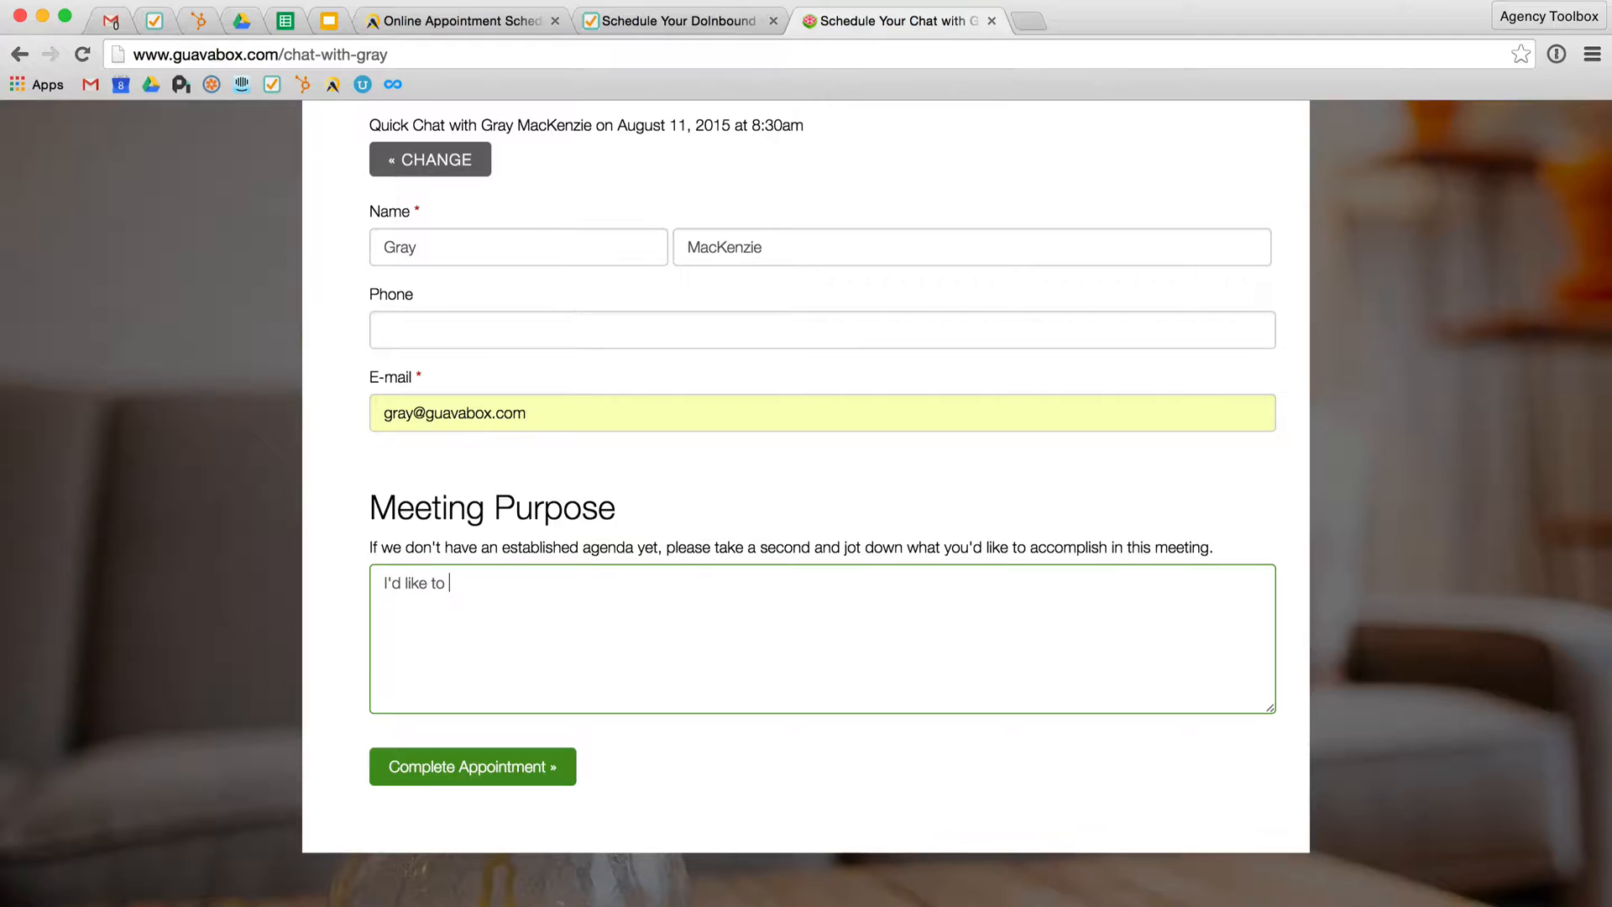
text(test out Acuity.)
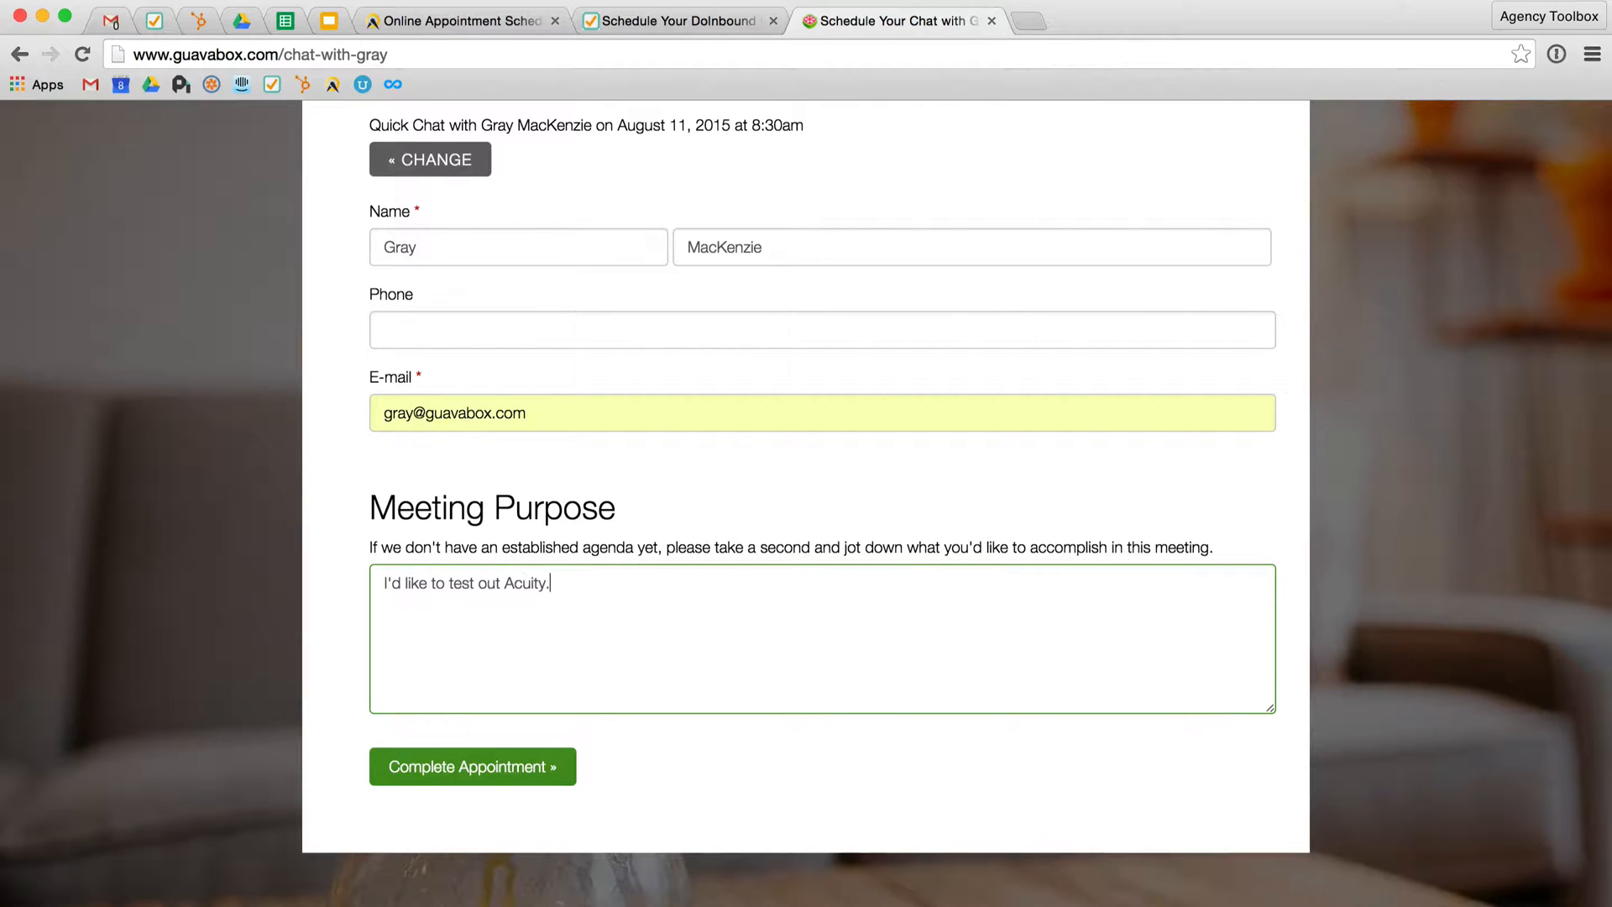
Complete the appointment, confirming the Tuesday, August 11 8:30am EDT Quick Chat.
click(472, 766)
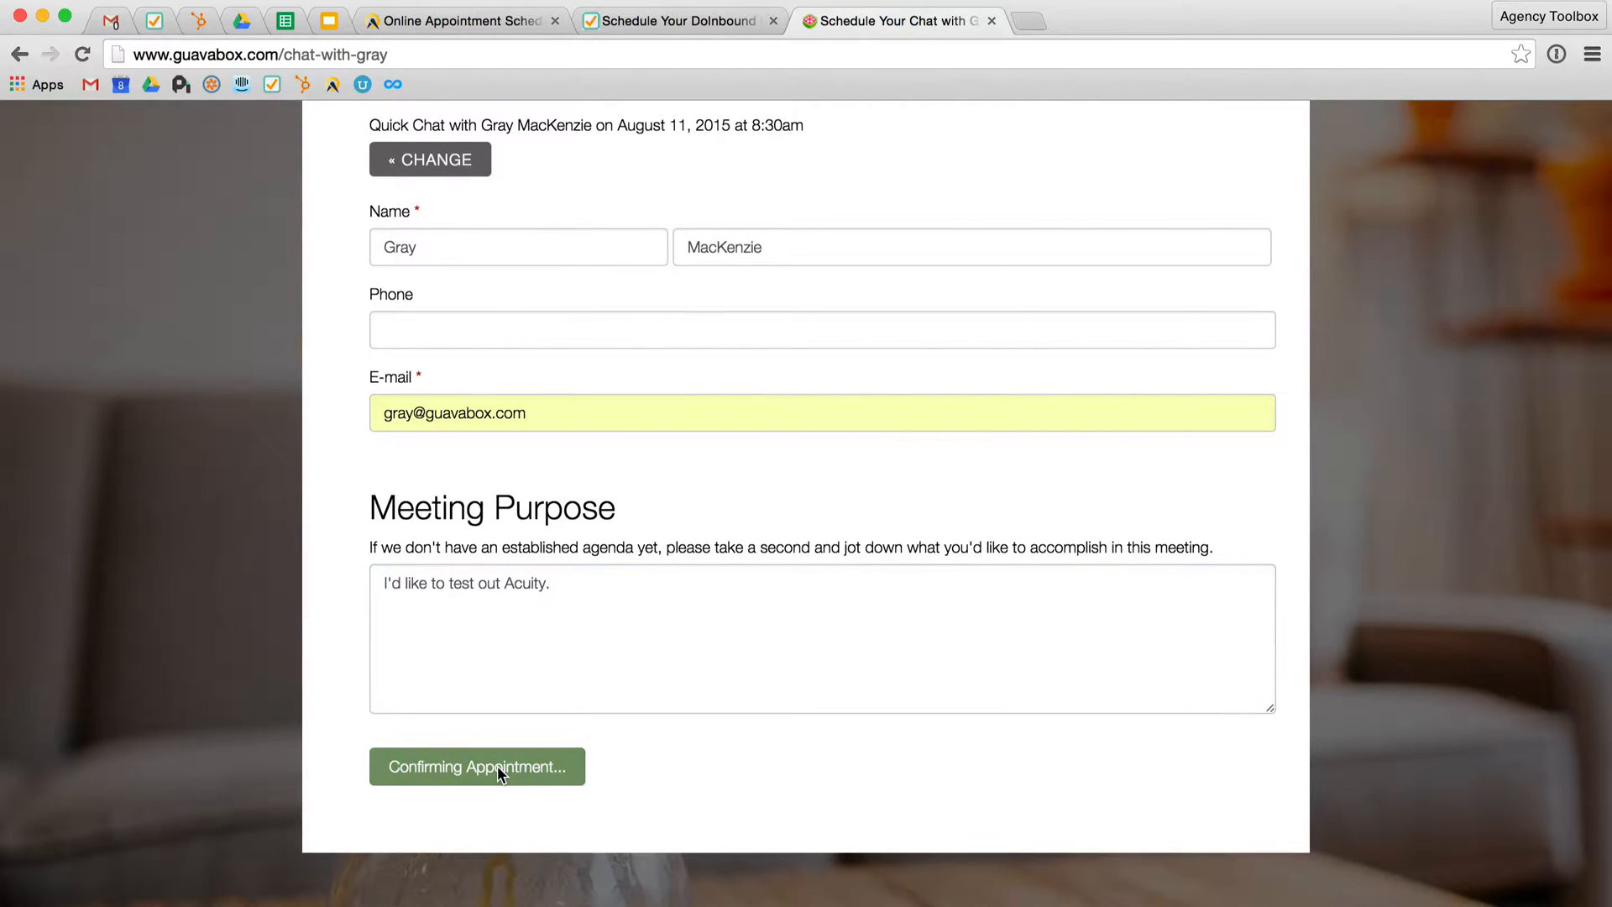
click(475, 766)
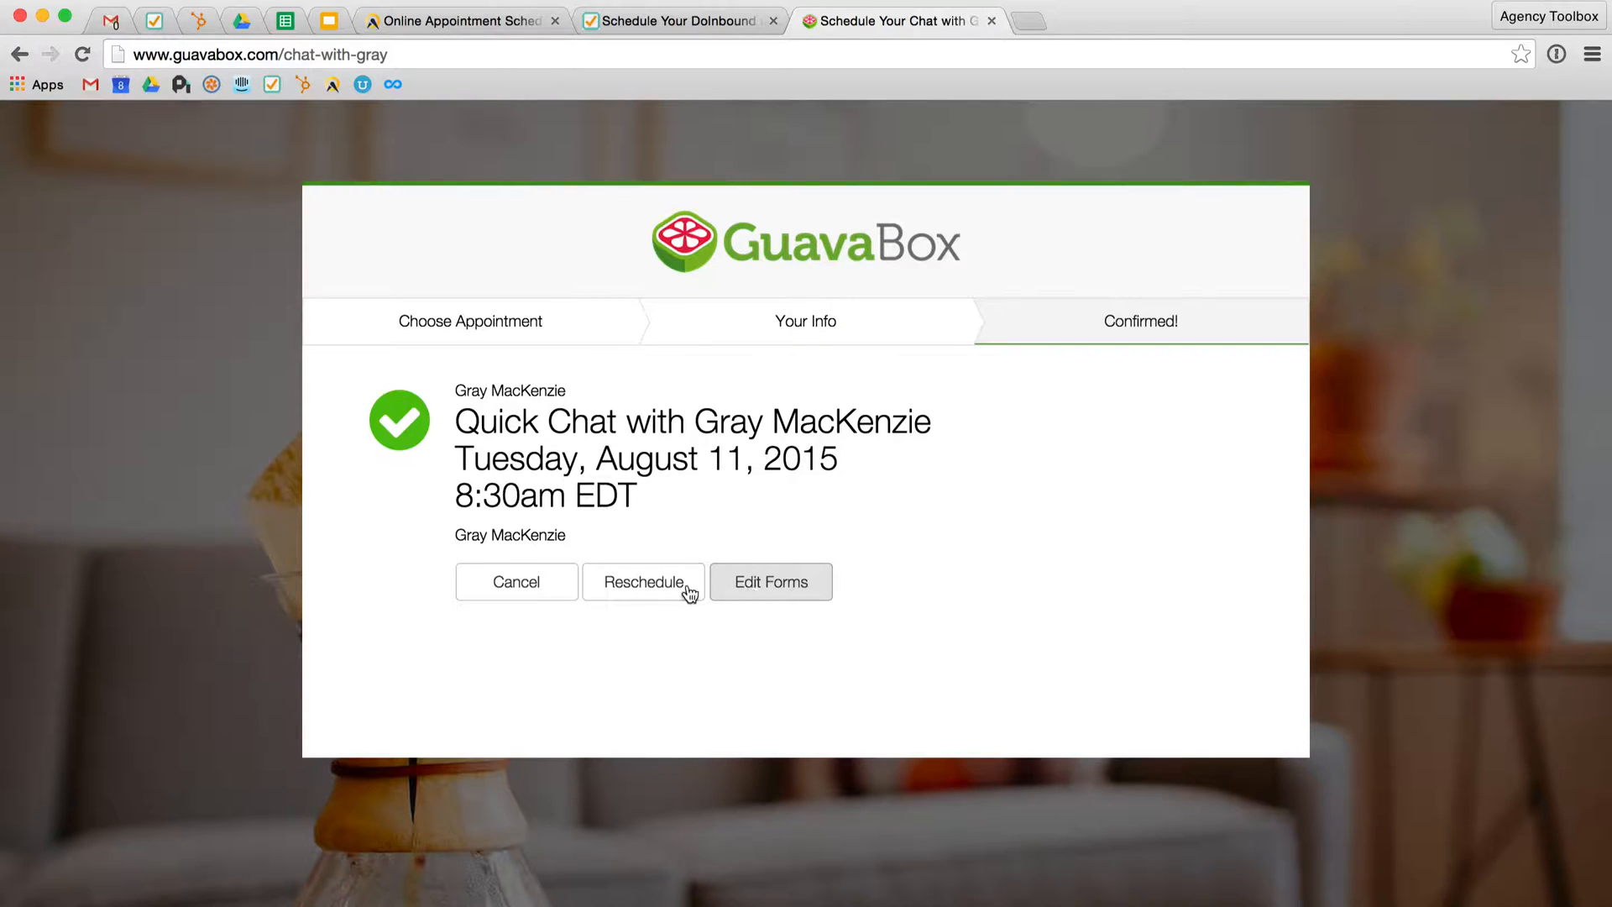
mouse_move(752, 507)
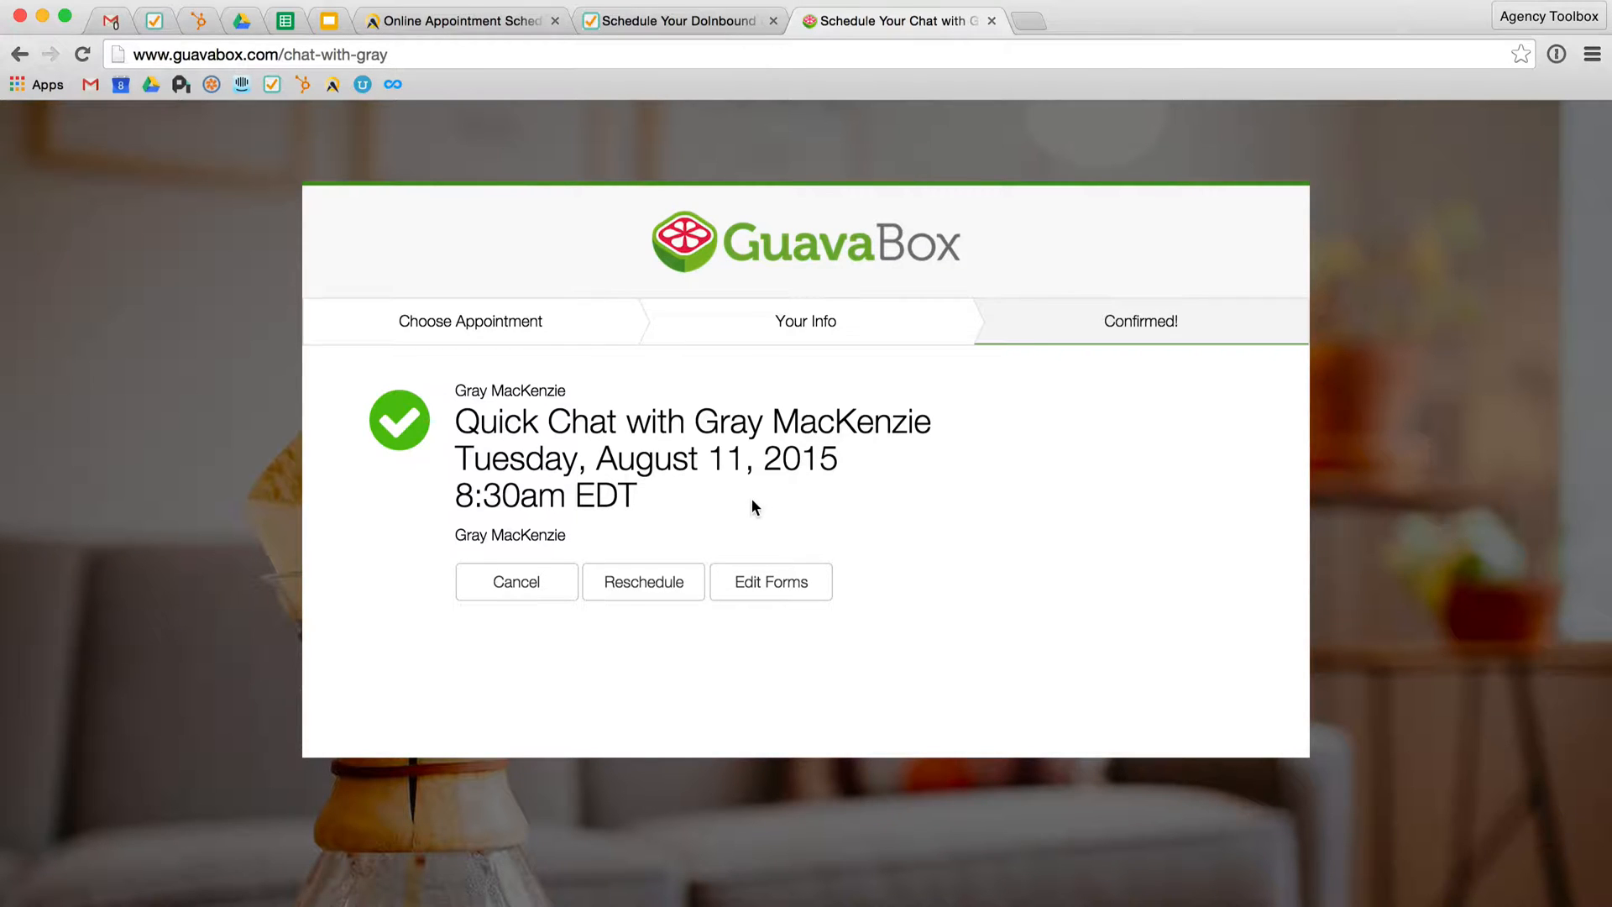
Switch to the Chrome tab showing the Acuity Scheduling home page.
click(677, 20)
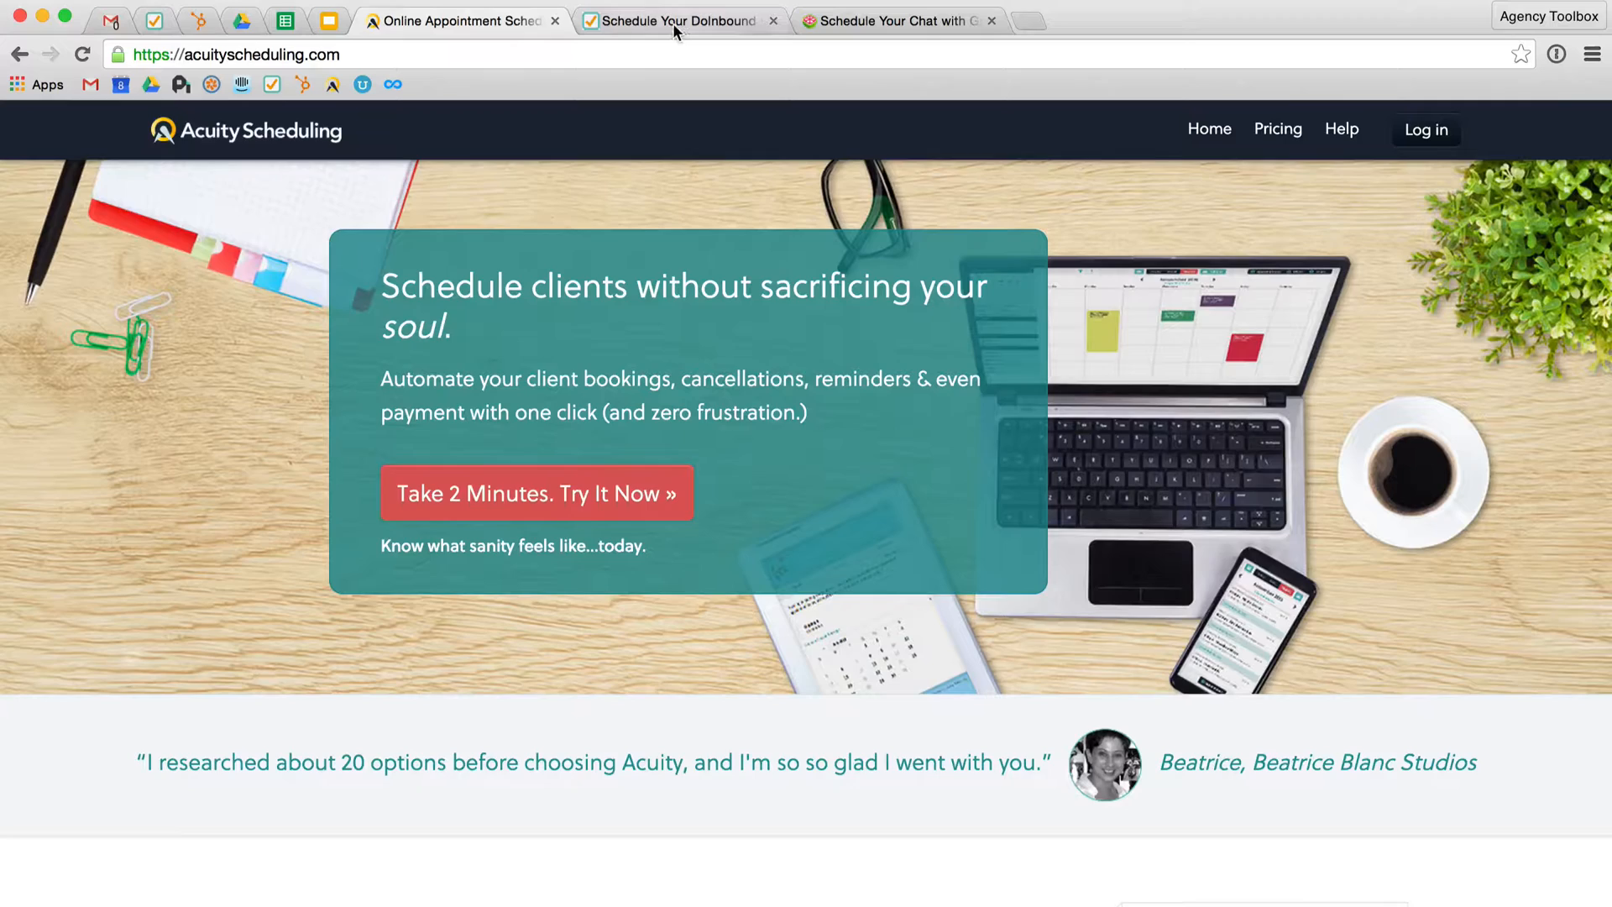
click(673, 21)
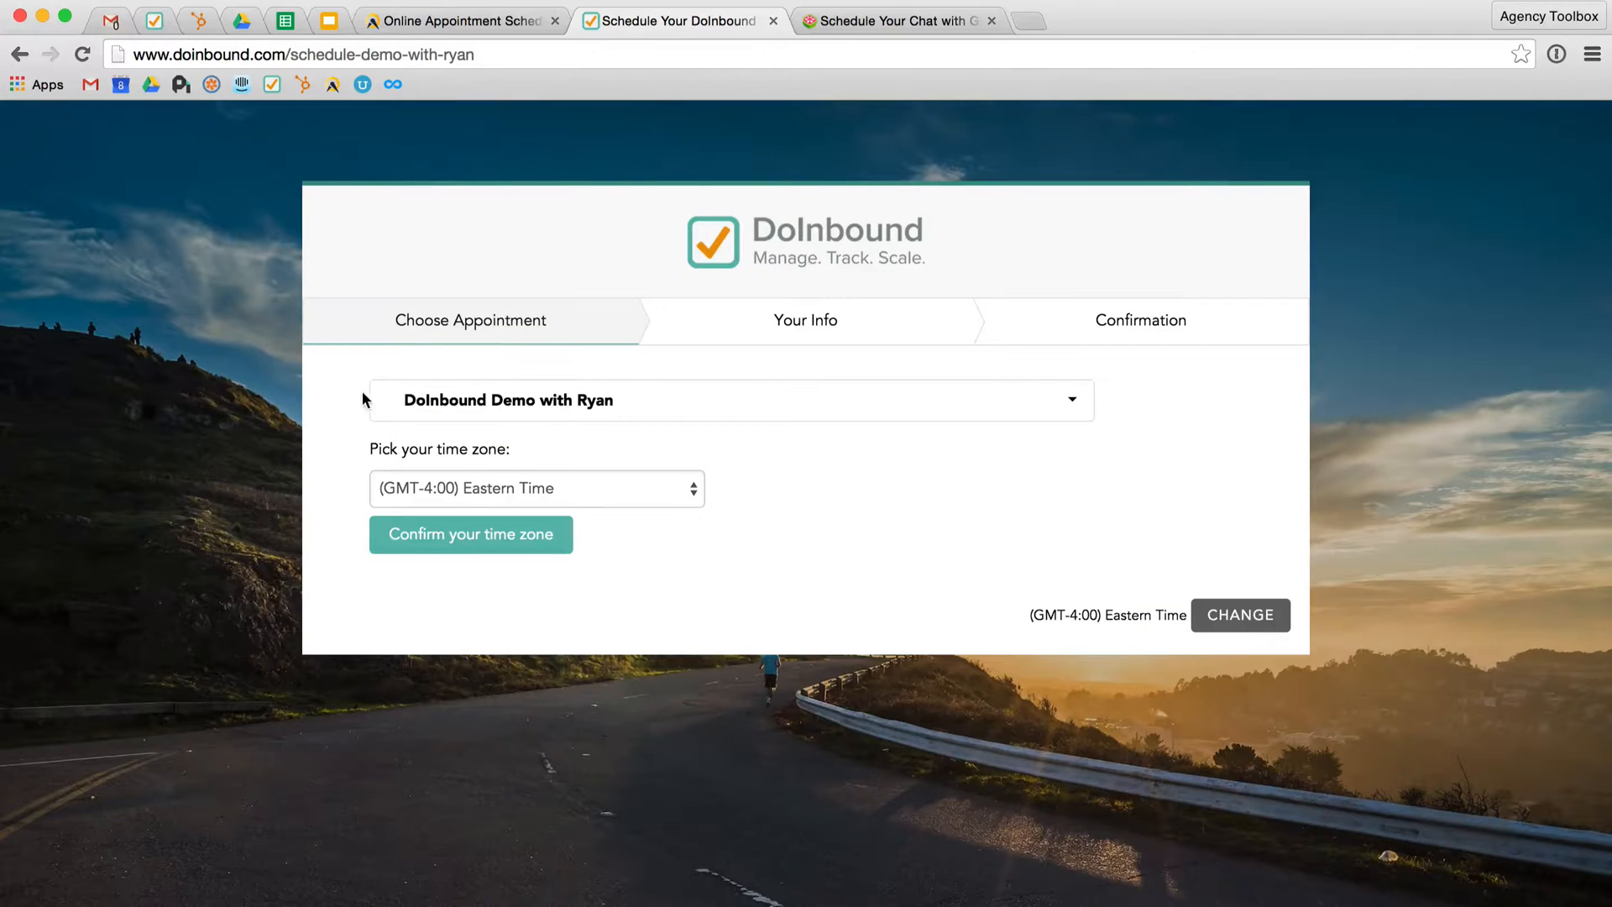
mouse_move(391, 400)
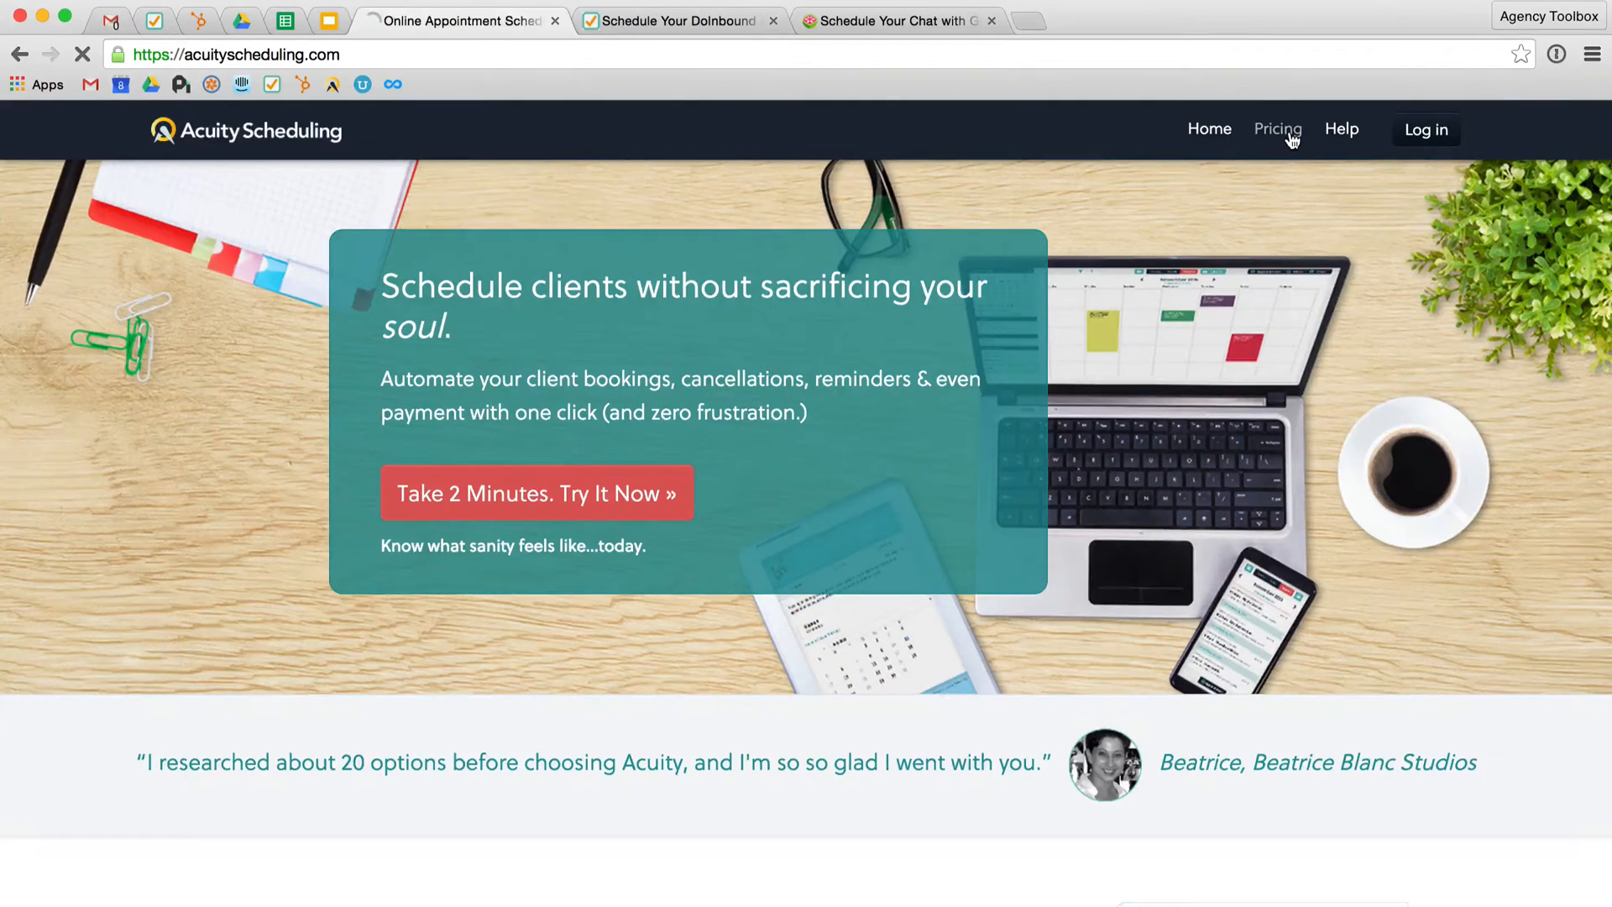
Go to Acuity's pricing page listing the four plans from Freebie to $34/month.
click(1276, 129)
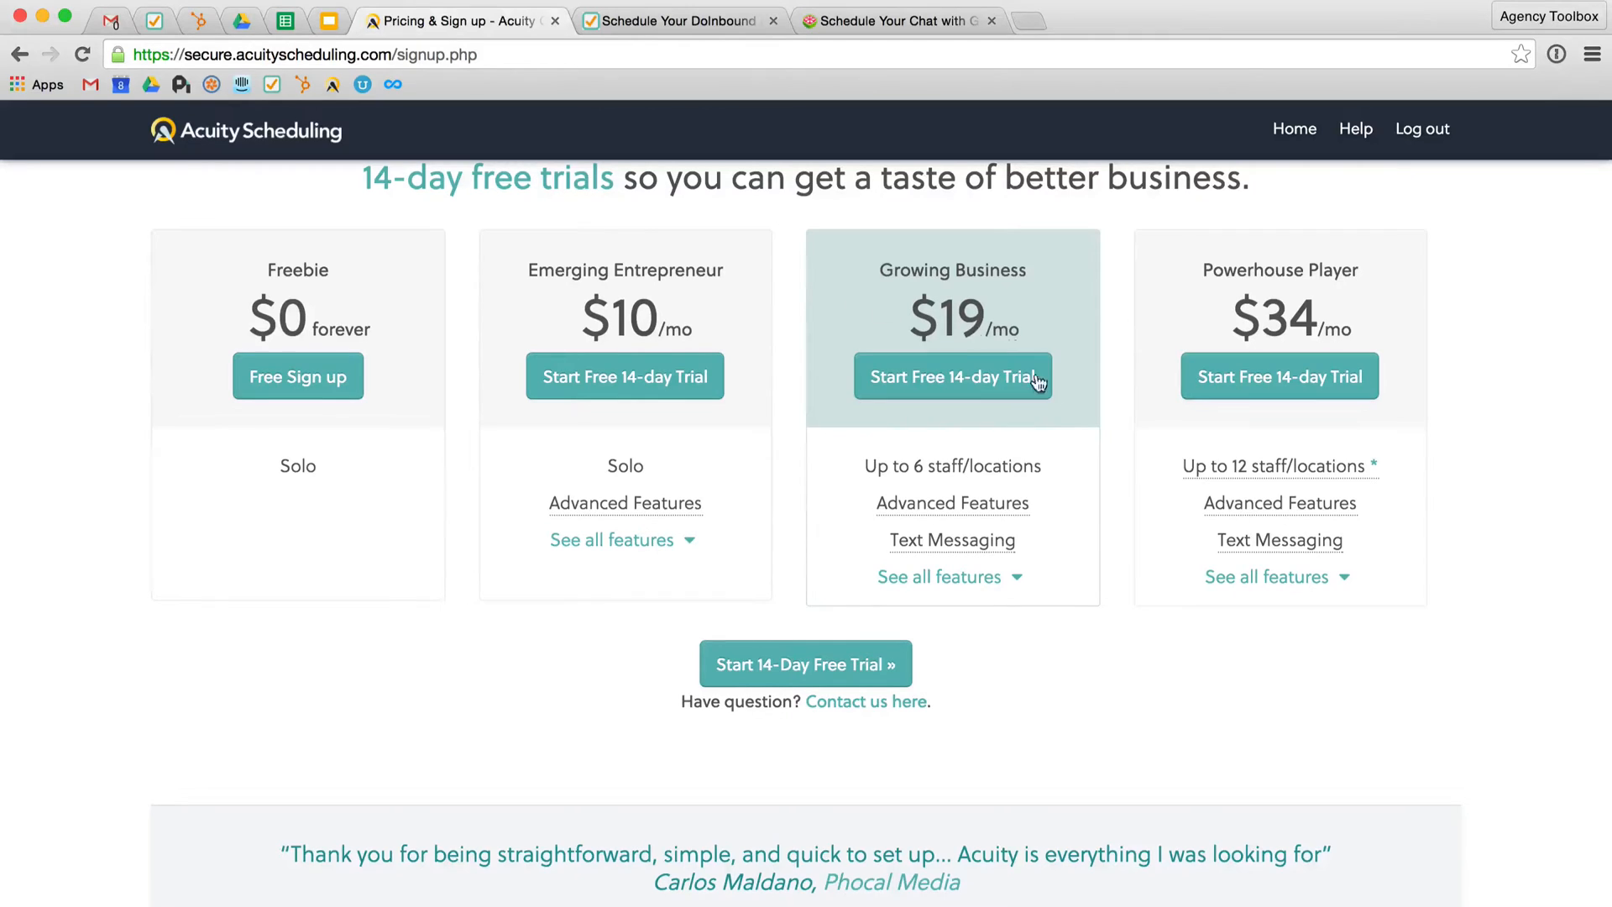
mouse_move(1048, 466)
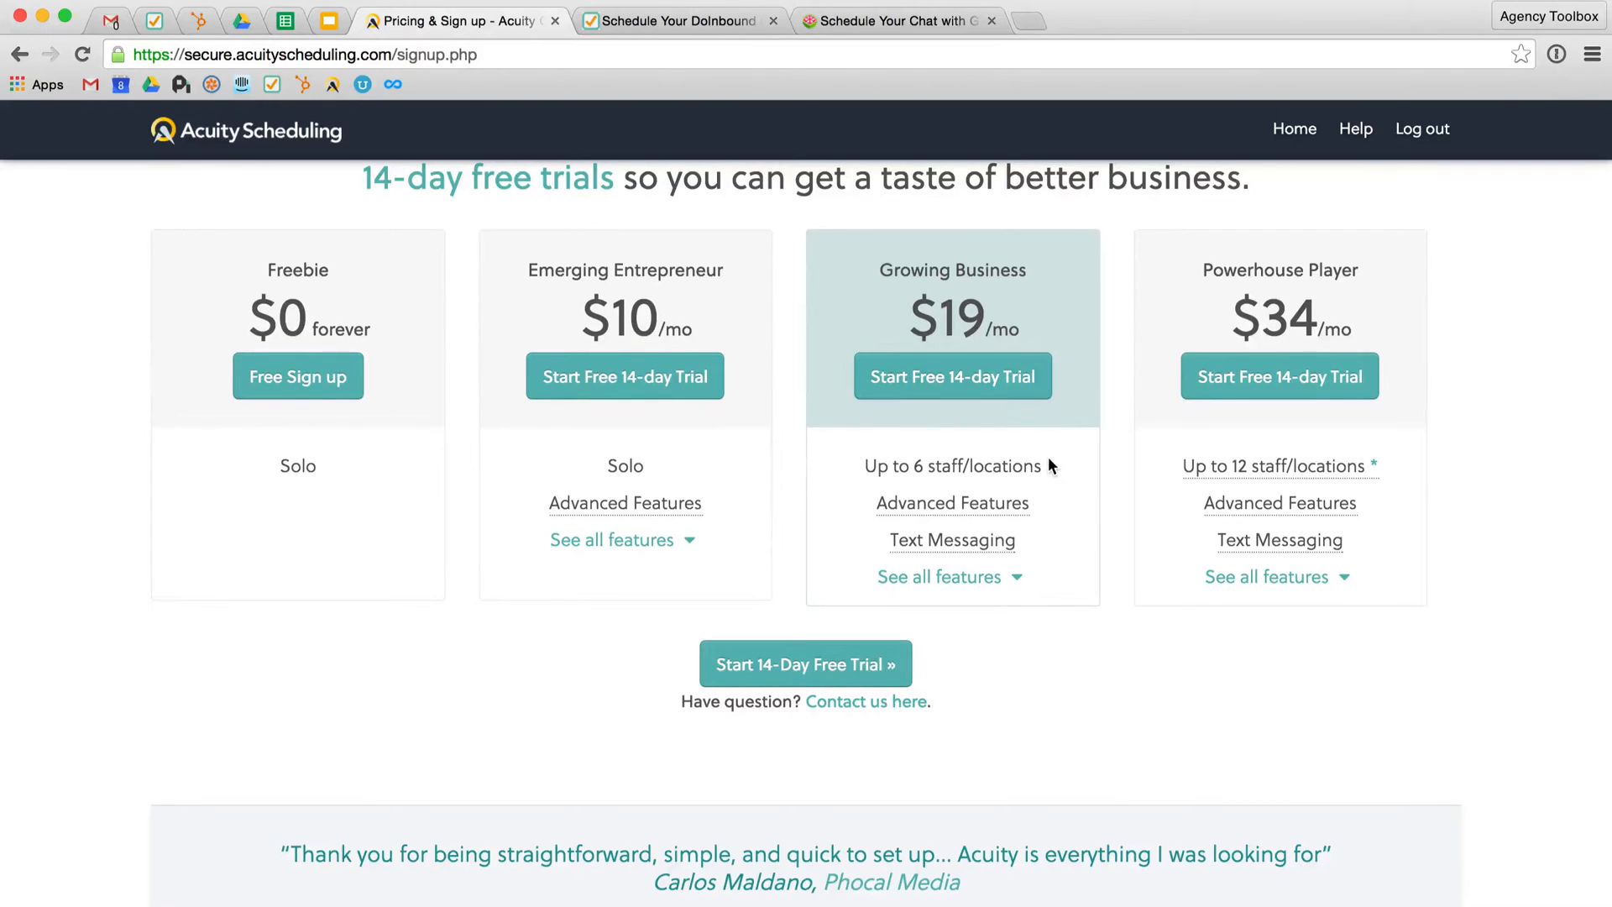